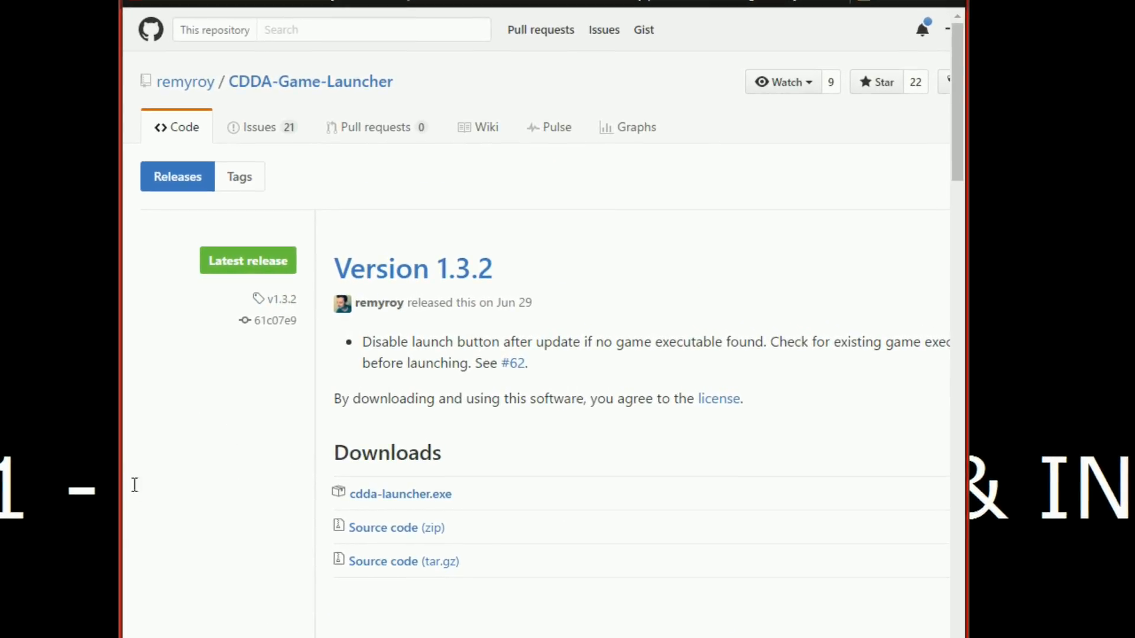
mouse_move(441, 23)
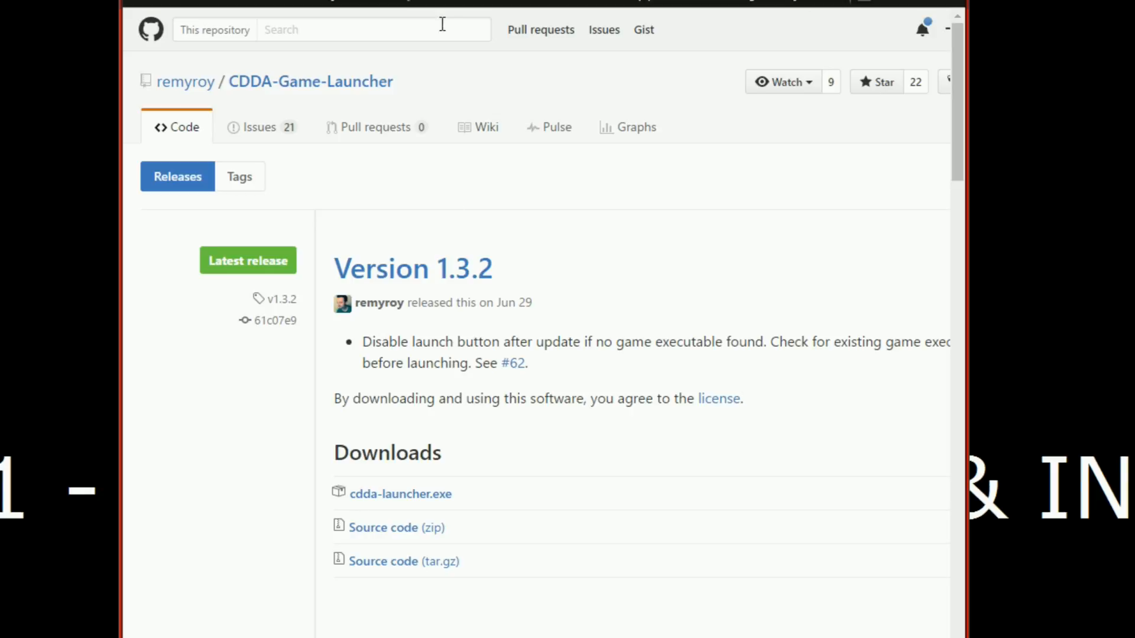
mouse_move(197, 460)
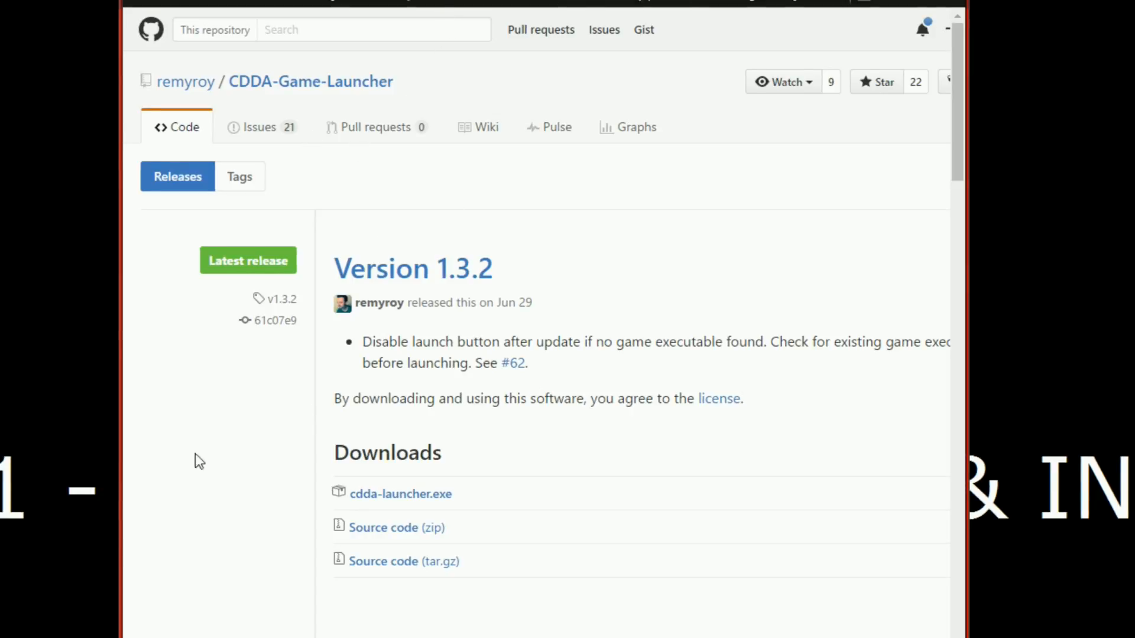
Scroll the GitHub releases page to the Version 1.3.2 downloads listing cdda-launcher.exe
scroll(down, 3)
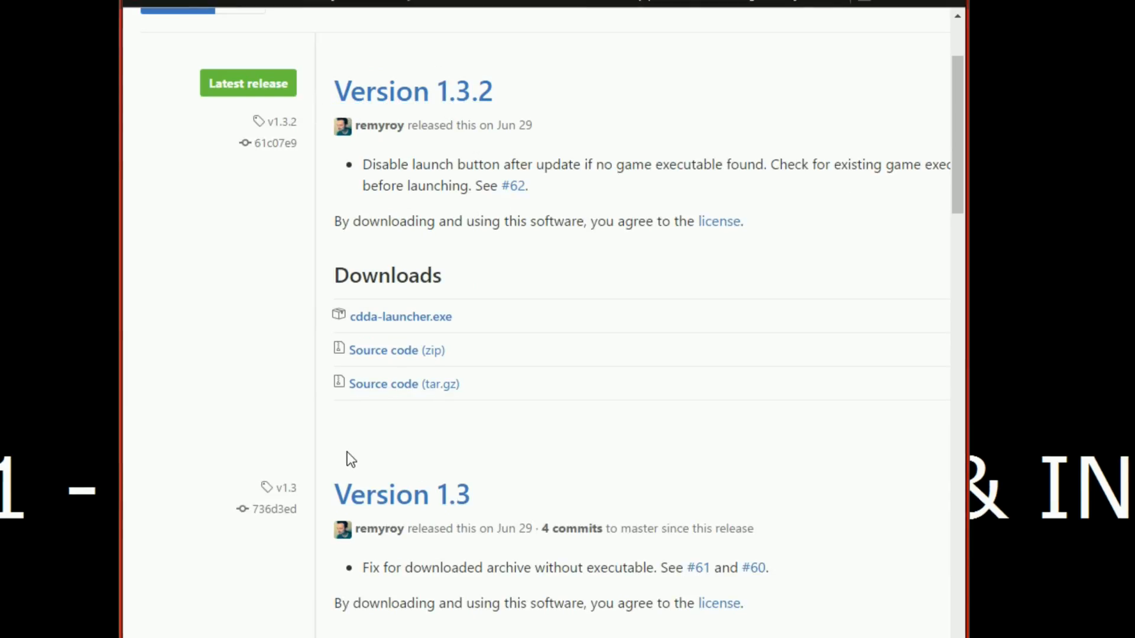
mouse_move(148, 413)
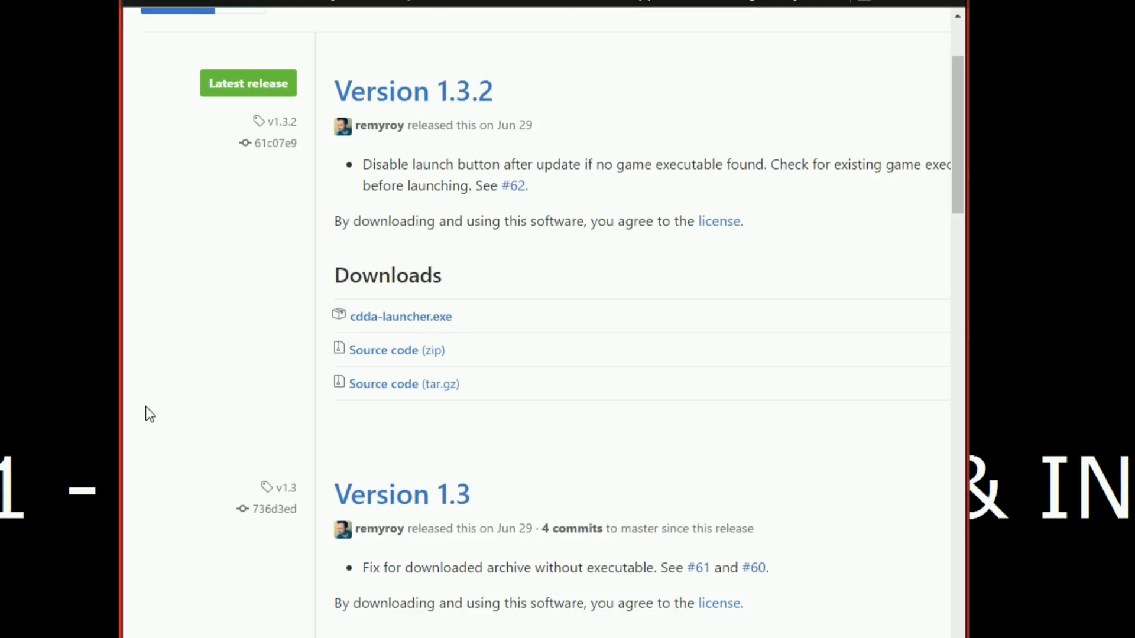
mouse_move(26, 339)
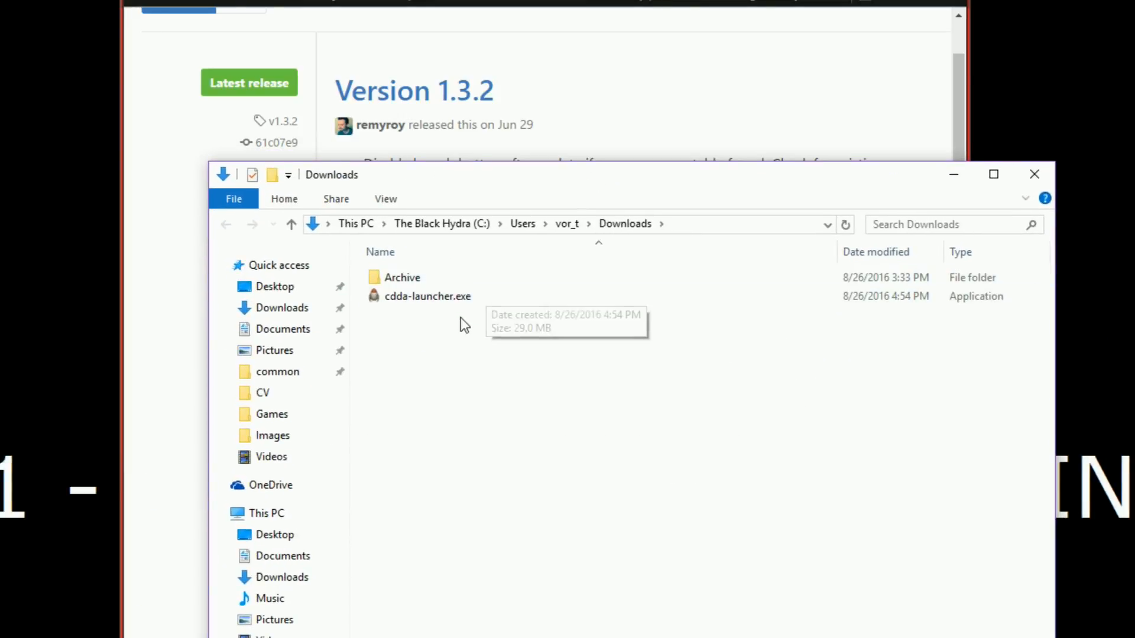
mouse_move(464, 341)
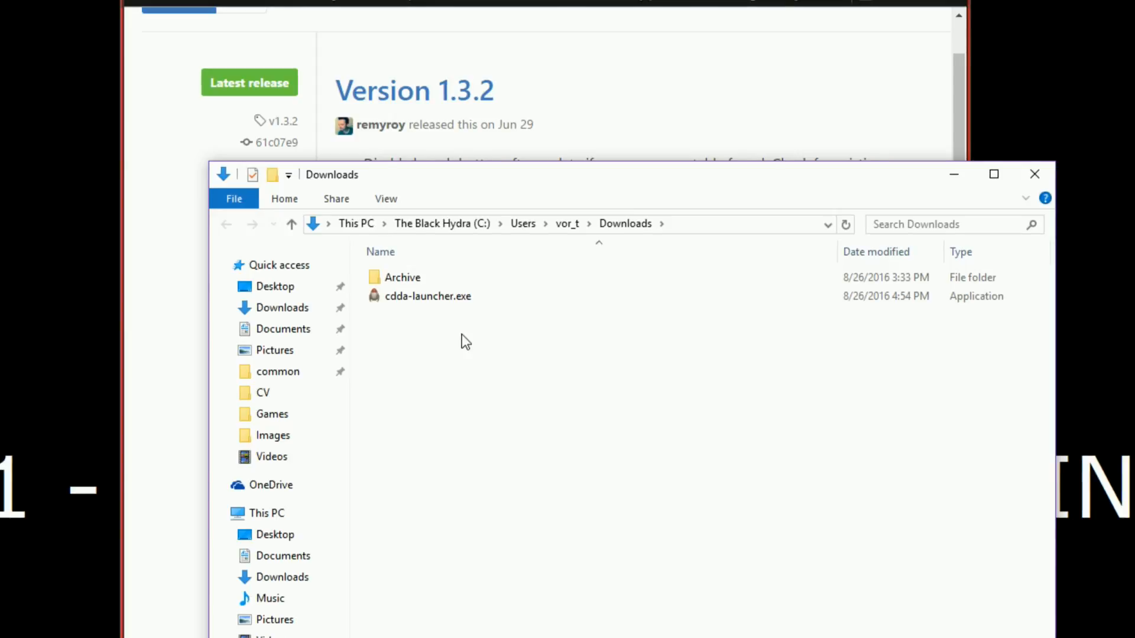
mouse_move(468, 391)
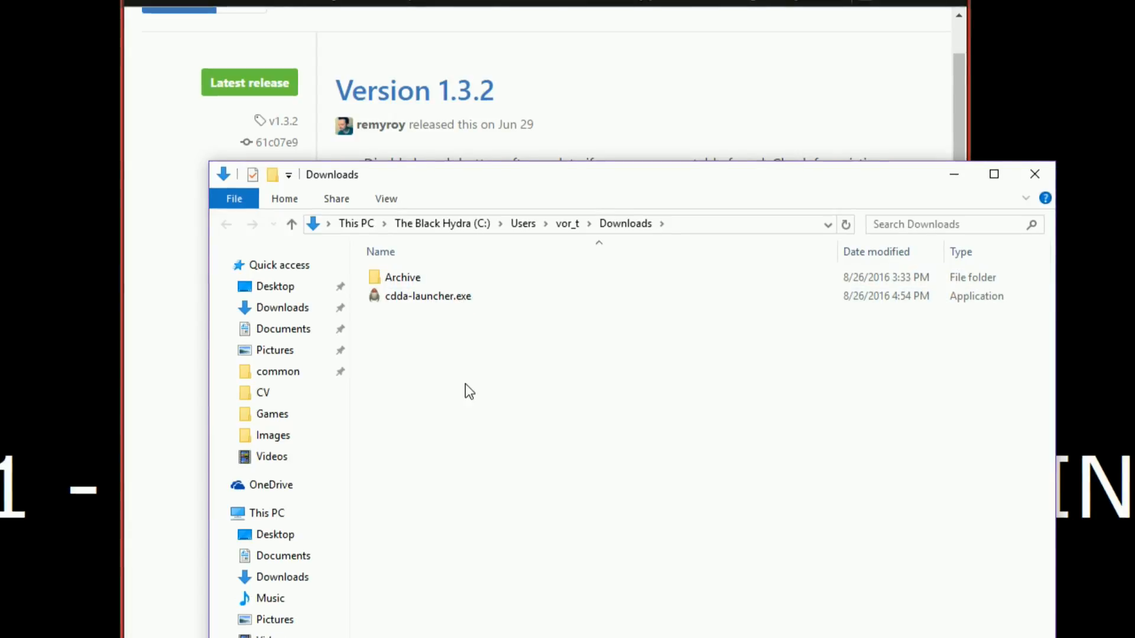
Move the Downloads folder window up and left so cdda-launcher.exe is in view
drag(332, 174, 264, 136)
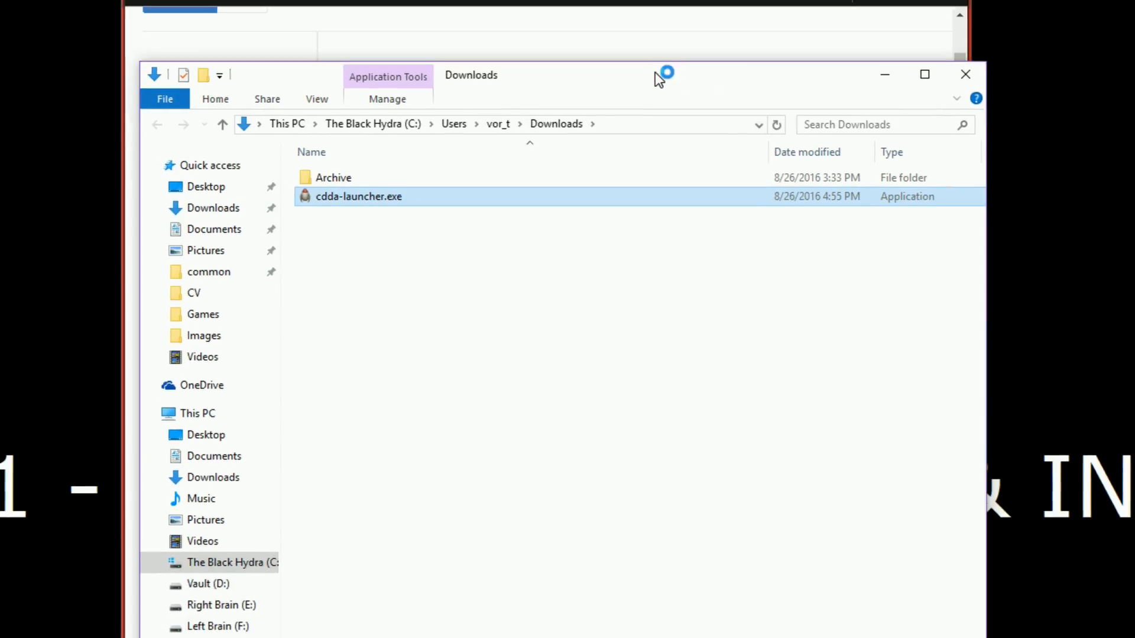
mouse_move(595, 116)
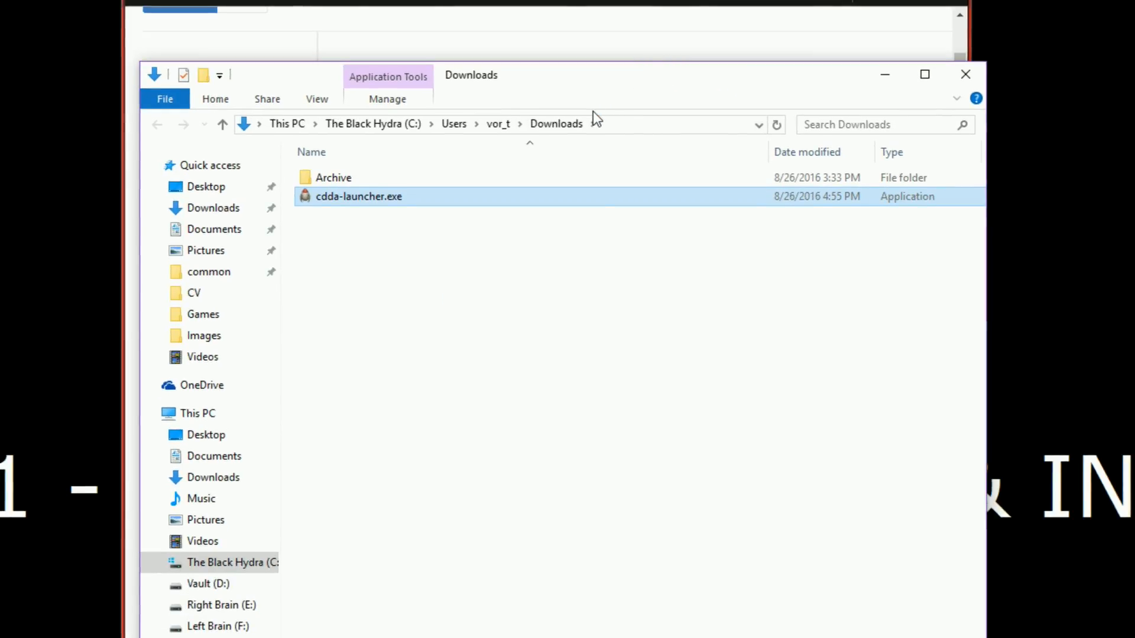
Run cdda-launcher.exe from the Downloads folder
double_click(360, 196)
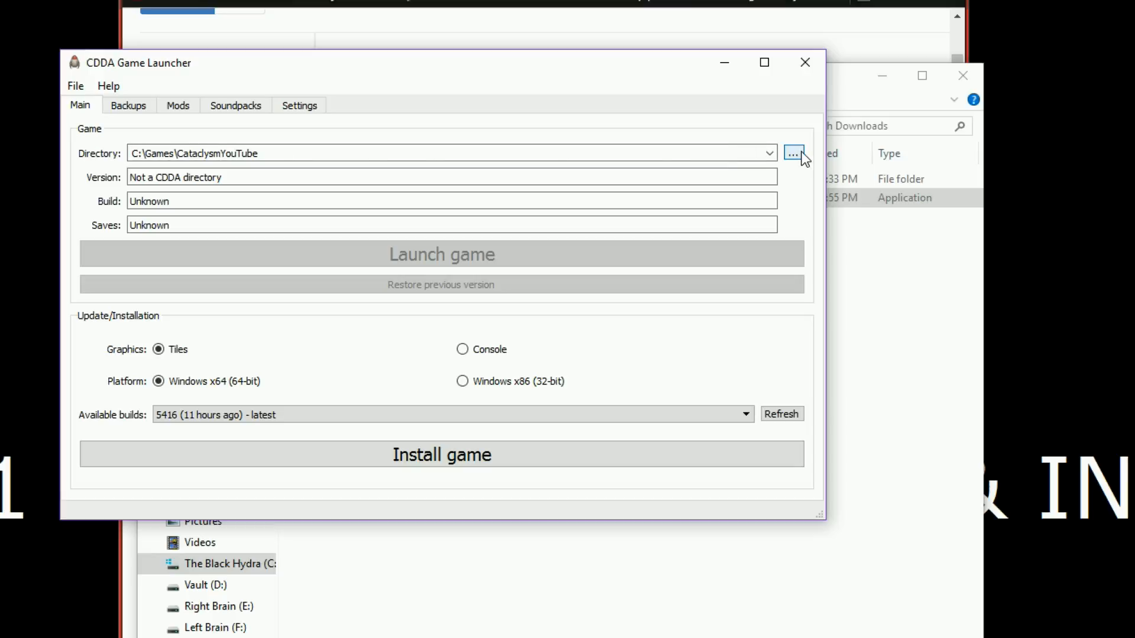
Open the game directory picker and browse into the Games folder on C:
click(793, 152)
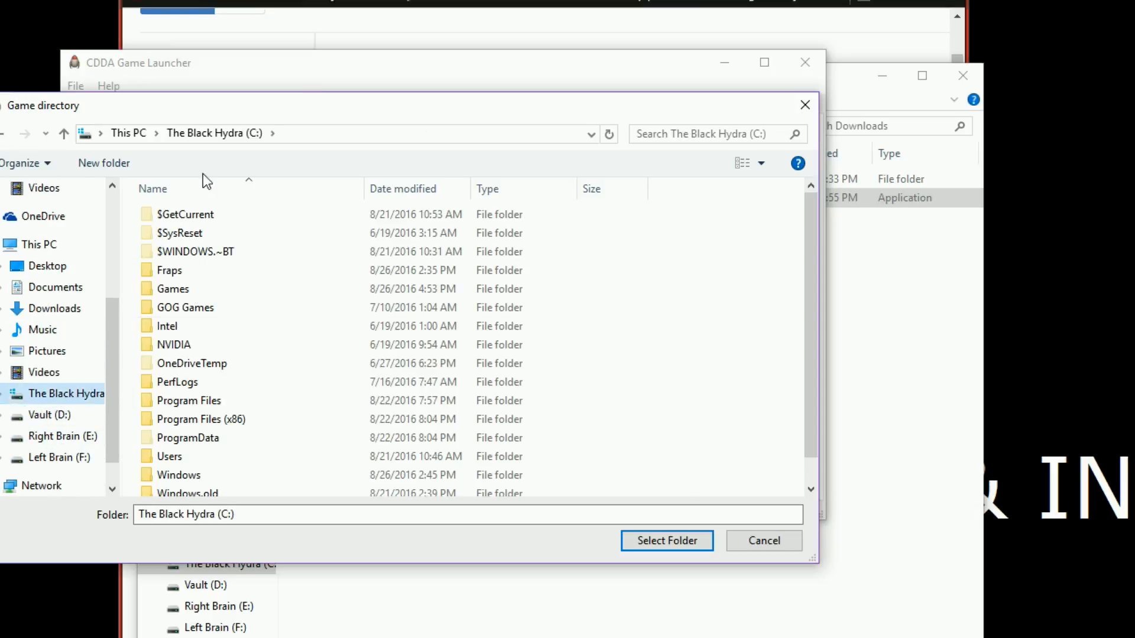
double_click(172, 289)
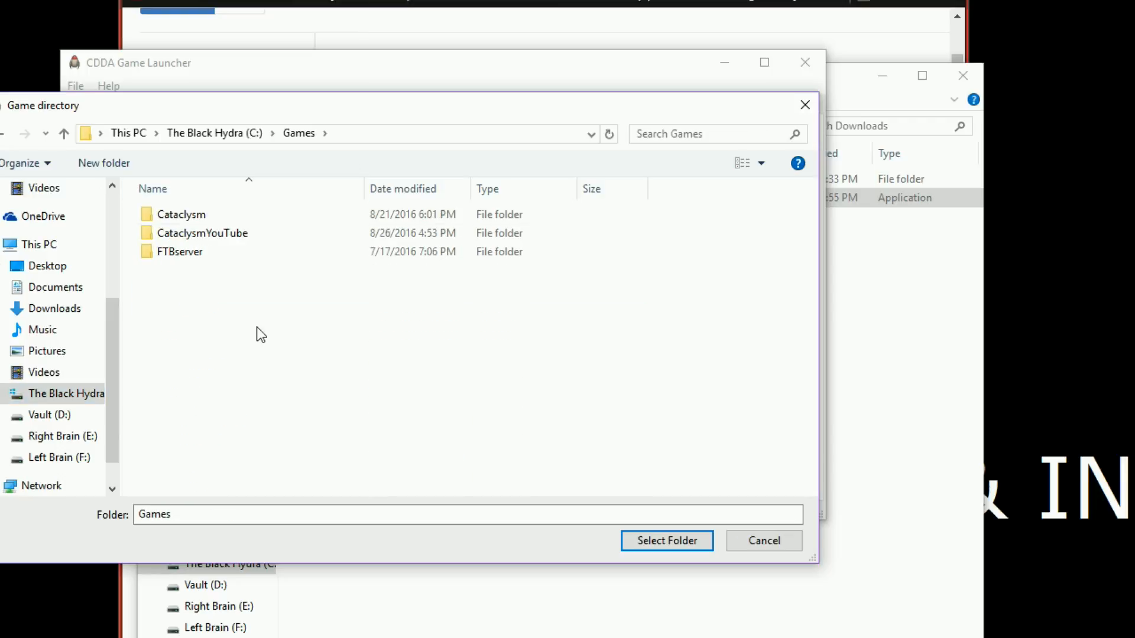
mouse_move(227, 304)
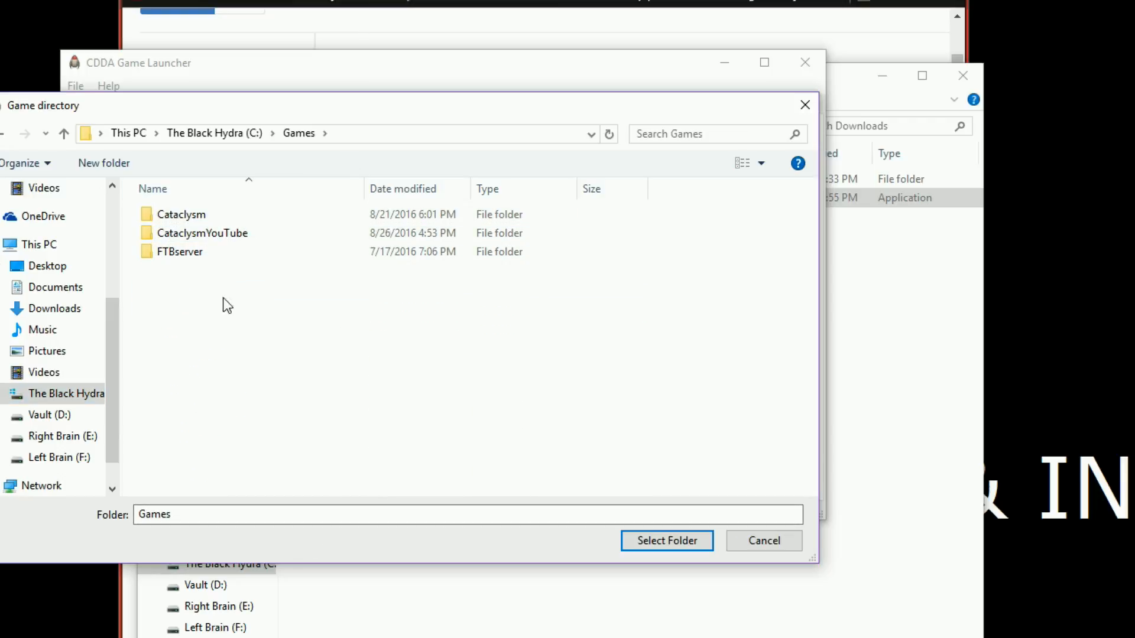
Add a new folder inside Games and name it CataclysmYouTube2
click(201, 233)
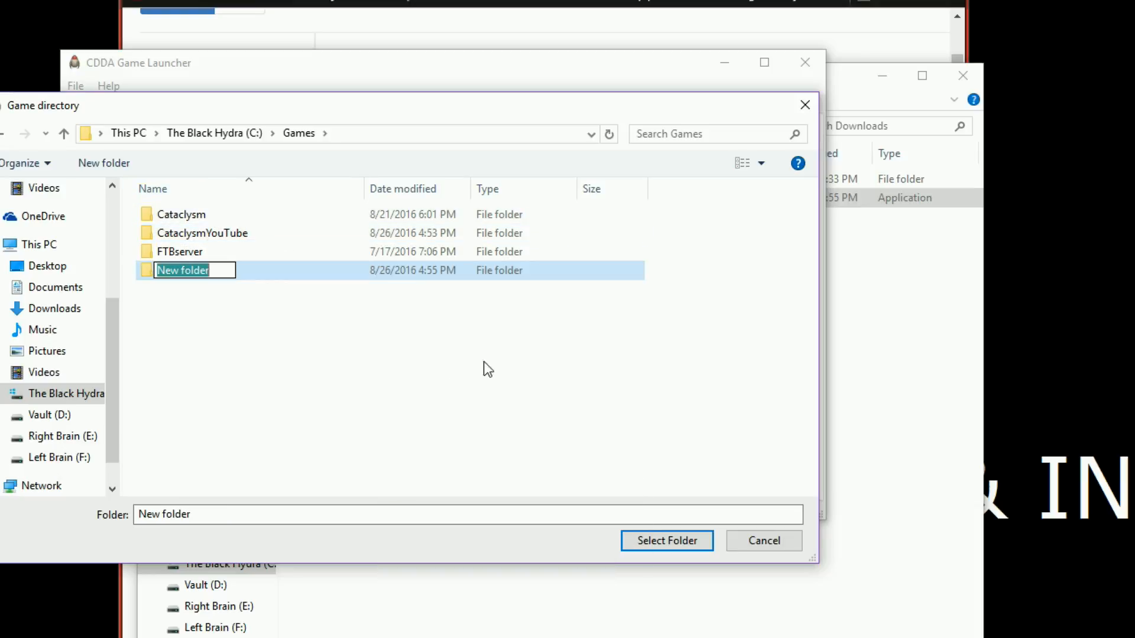
mouse_move(313, 360)
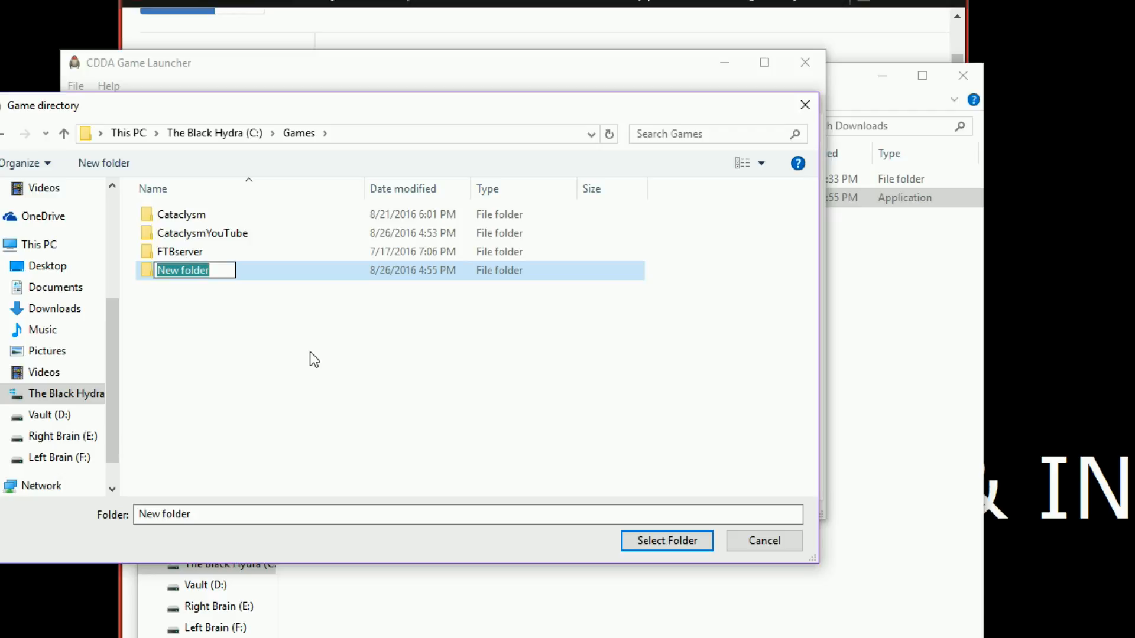
text(CataclysmYouTube2)
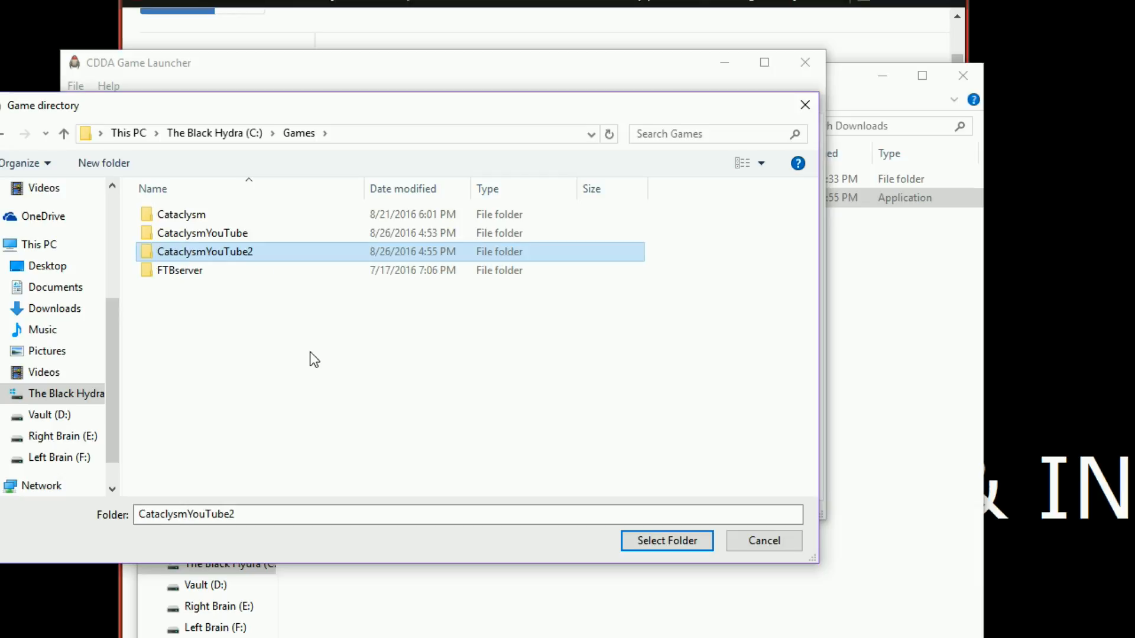
mouse_move(269, 368)
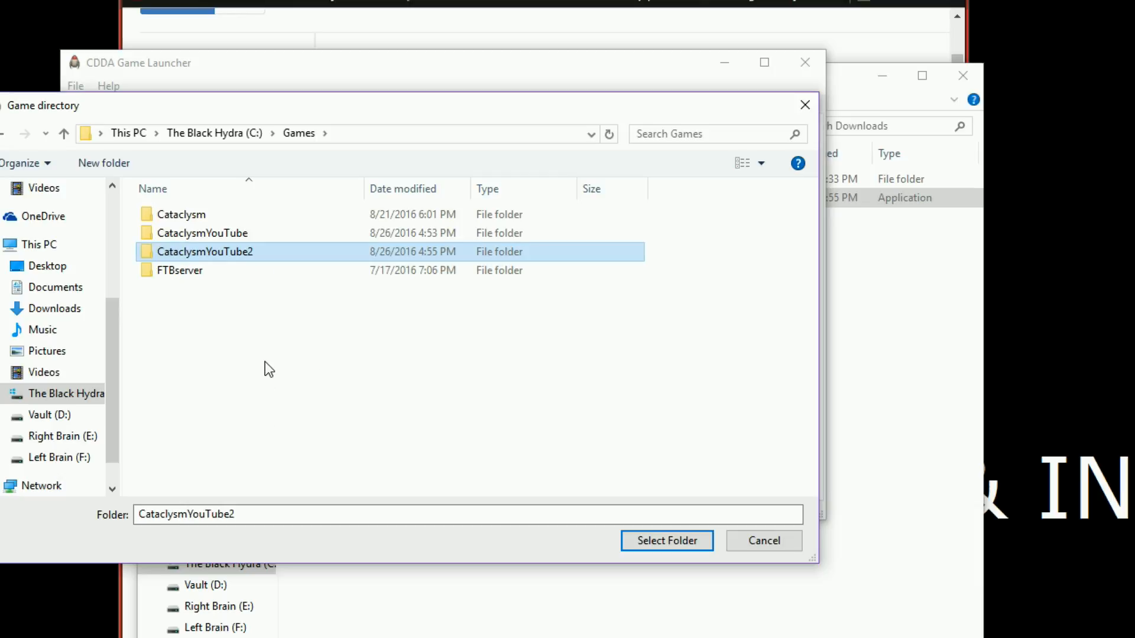
mouse_move(485, 425)
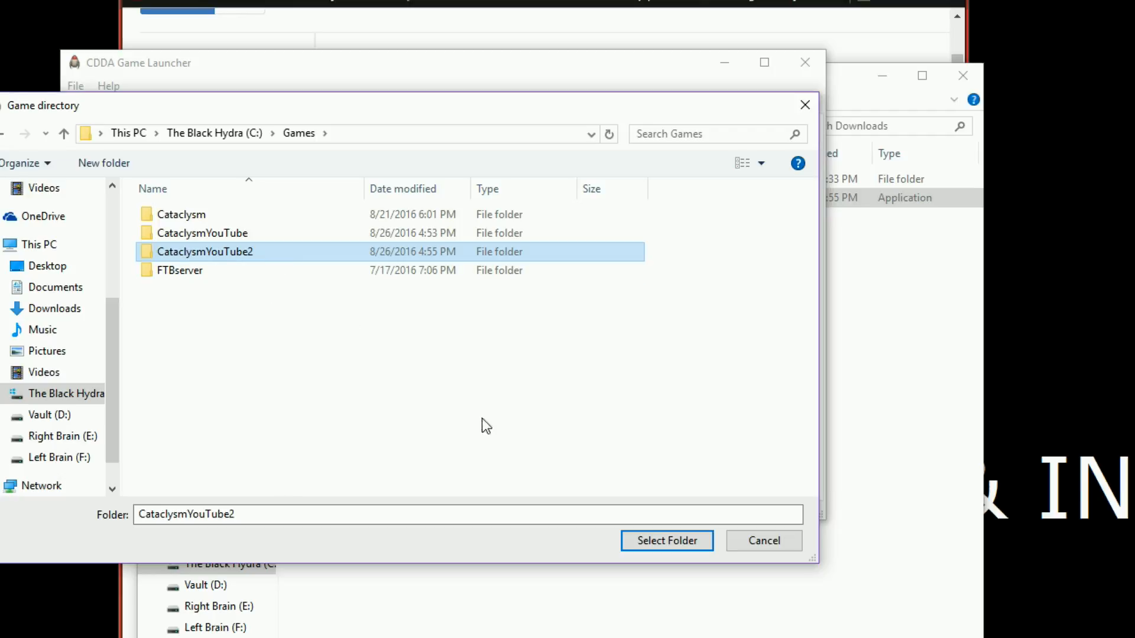
mouse_move(684, 571)
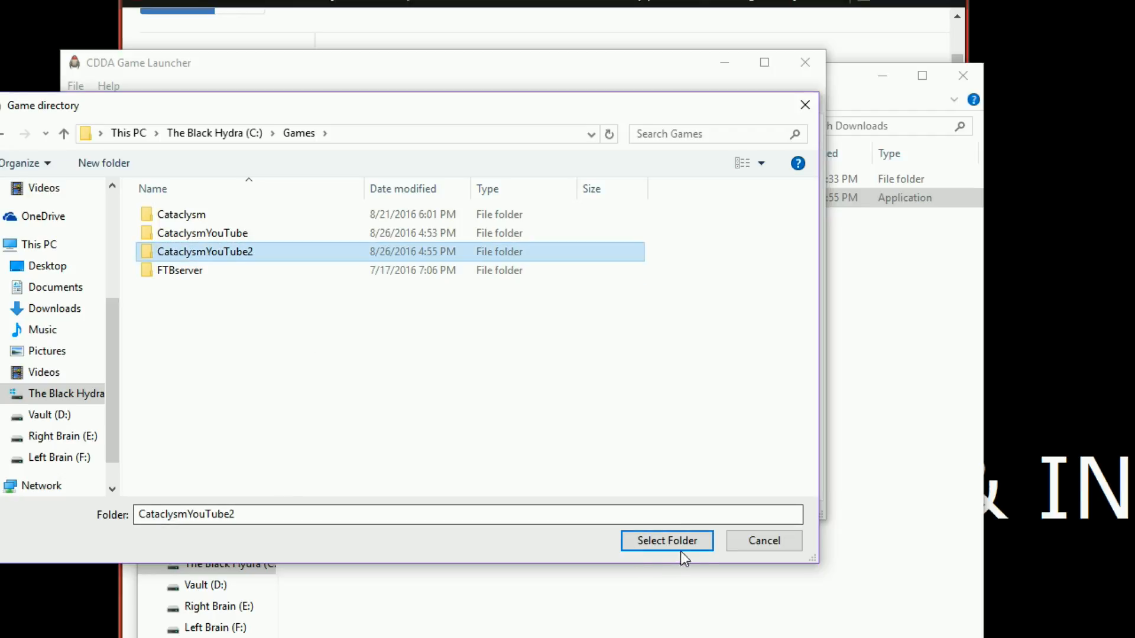
Confirm C:\Games\CataclysmYouTube2 as the game directory, keeping Tiles and Windows x64
click(667, 541)
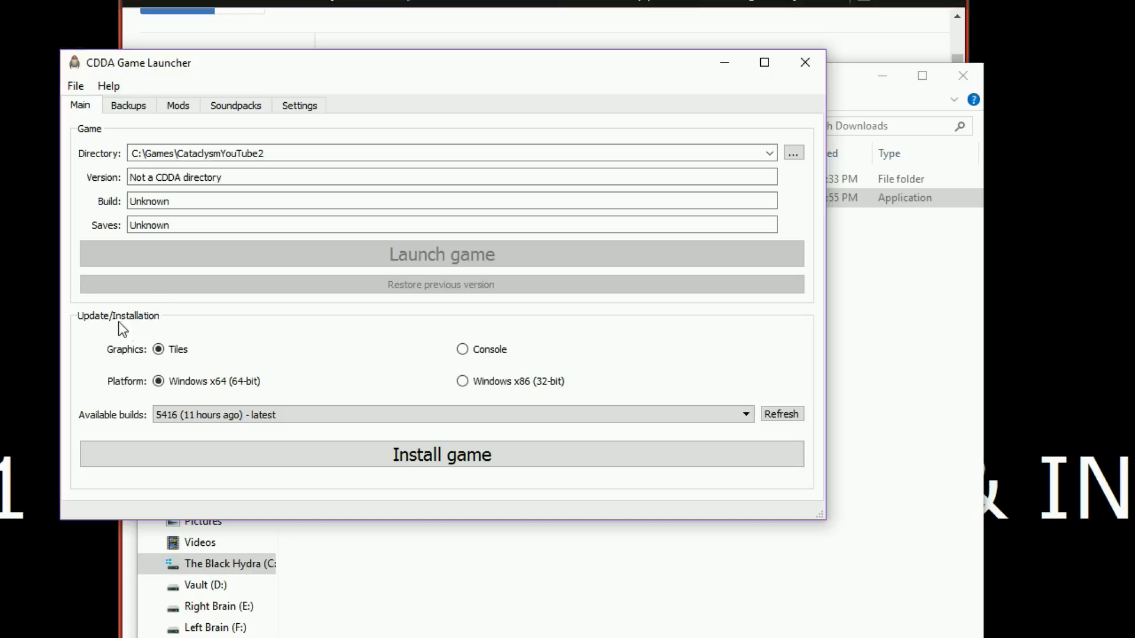
mouse_move(150, 336)
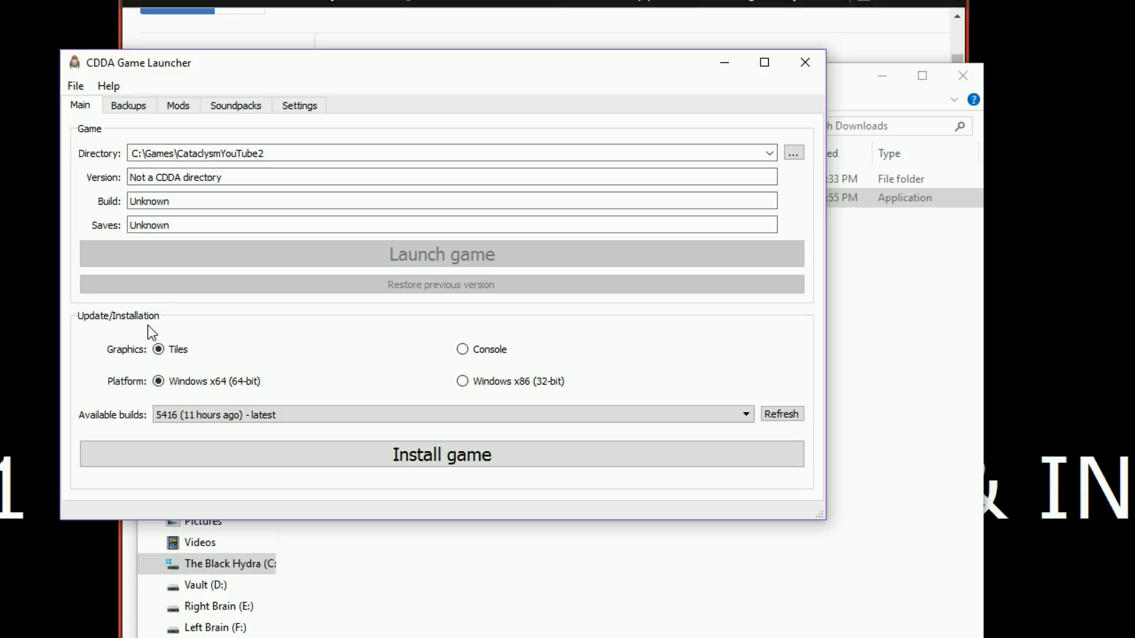
mouse_move(171, 371)
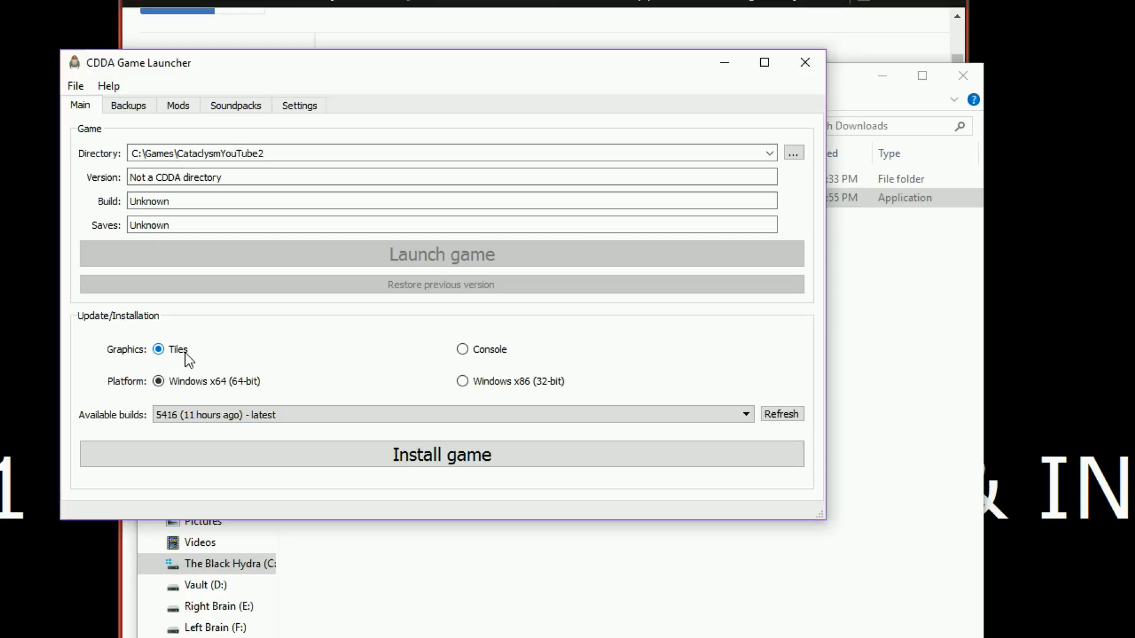
mouse_move(284, 375)
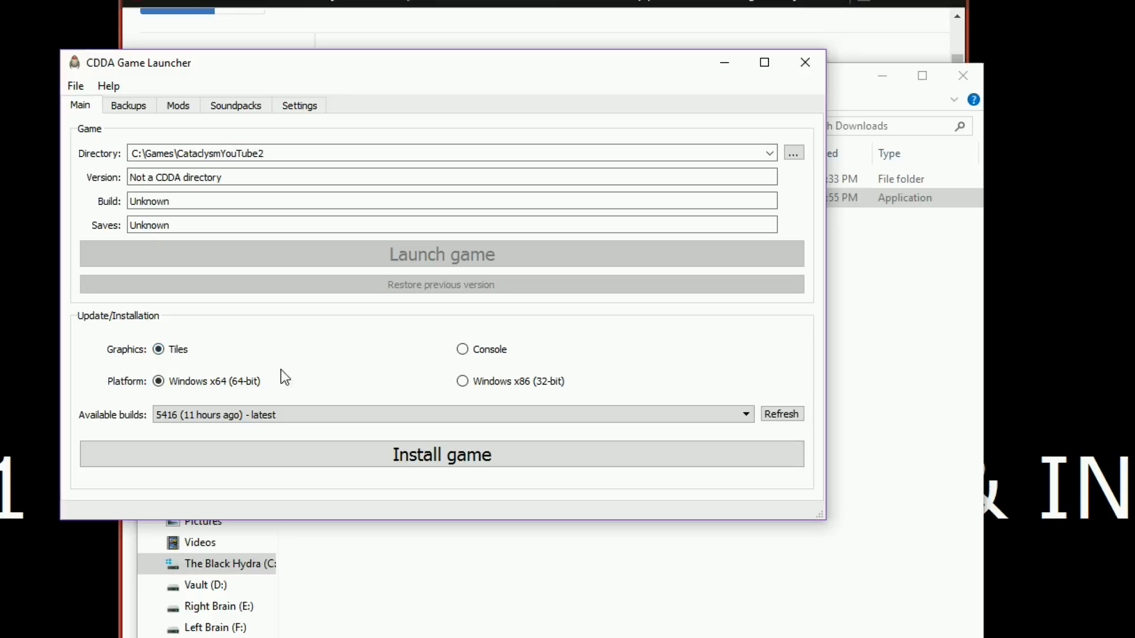
mouse_move(461, 386)
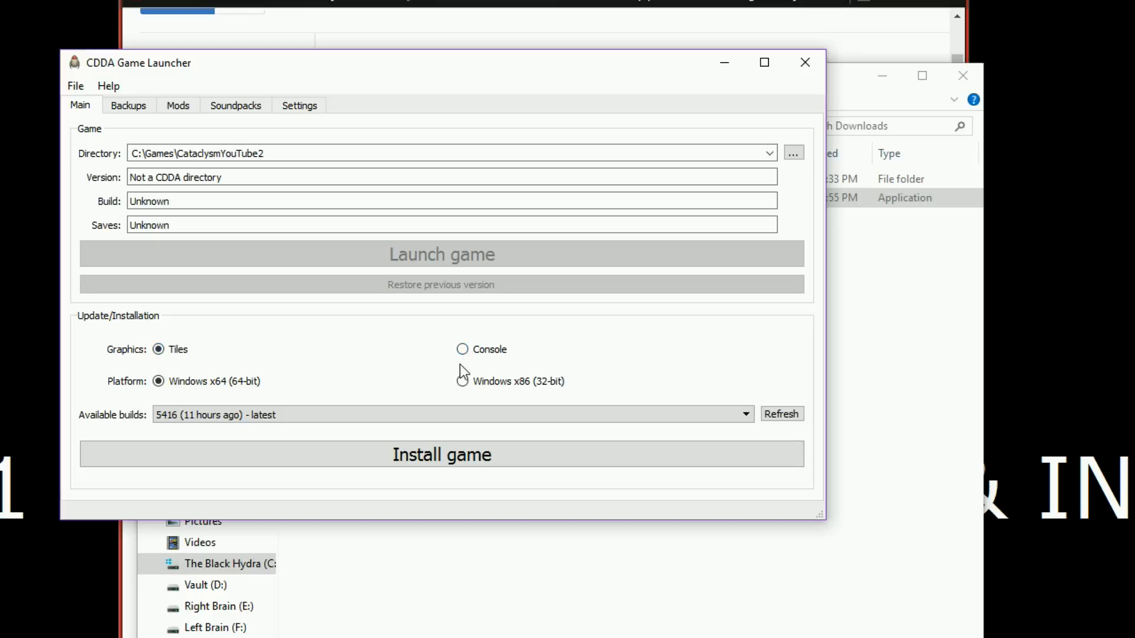
mouse_move(190, 367)
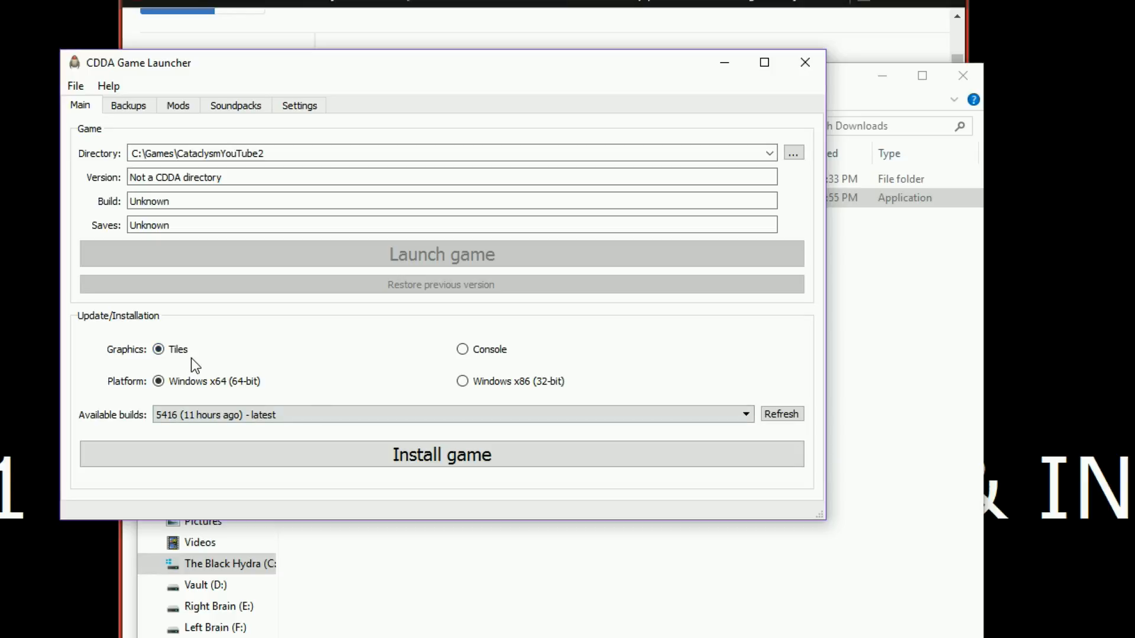
mouse_move(427, 348)
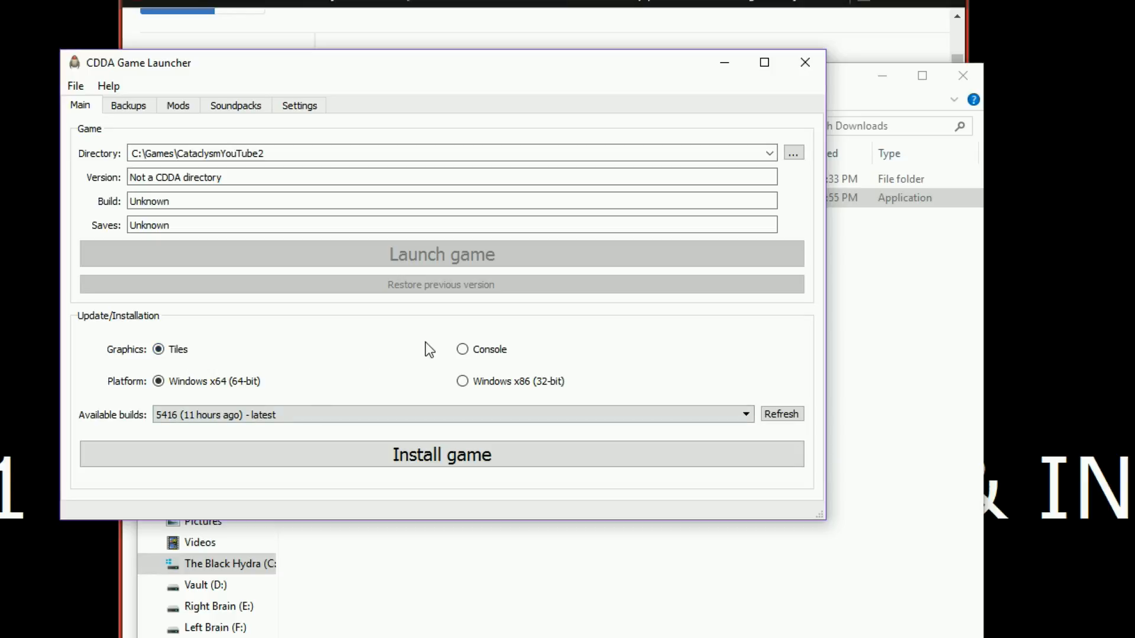
mouse_move(462, 351)
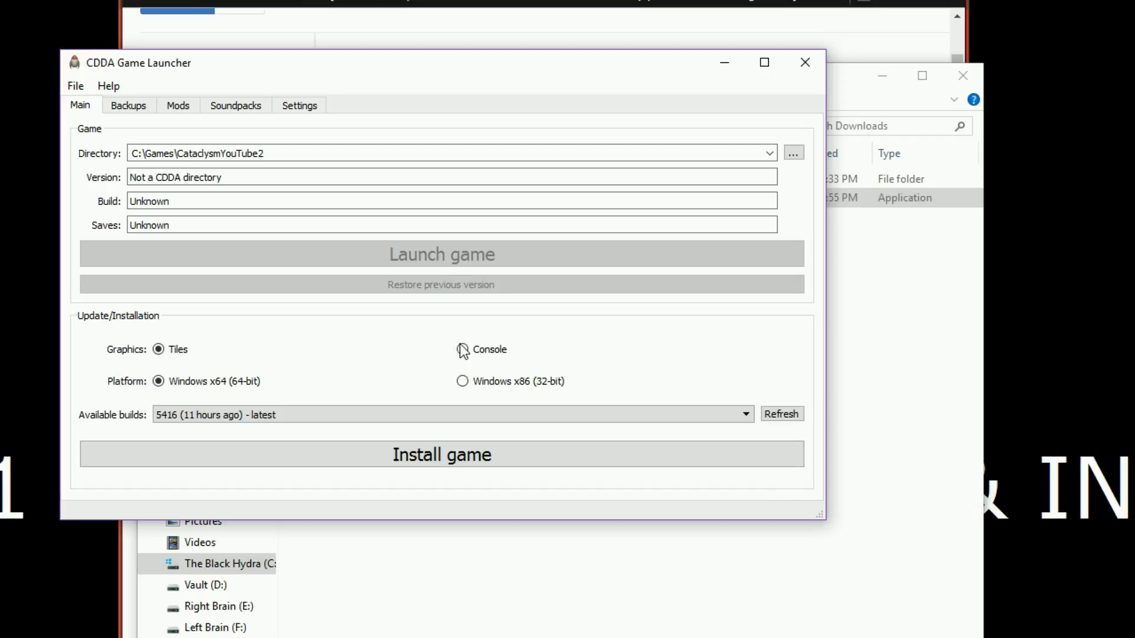
mouse_move(208, 378)
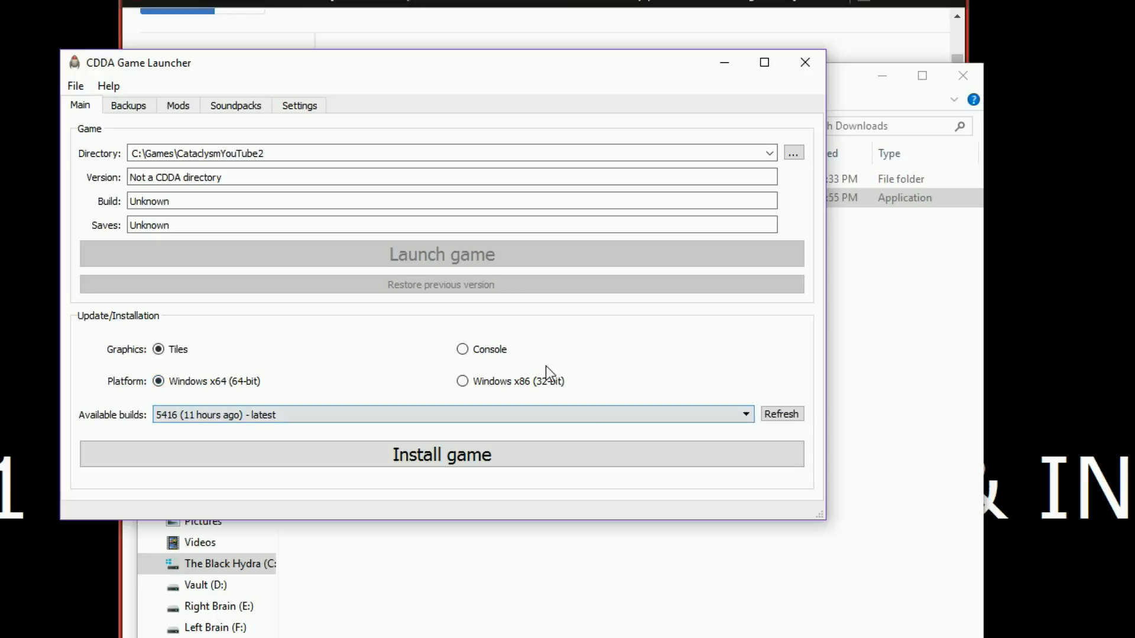
mouse_move(249, 451)
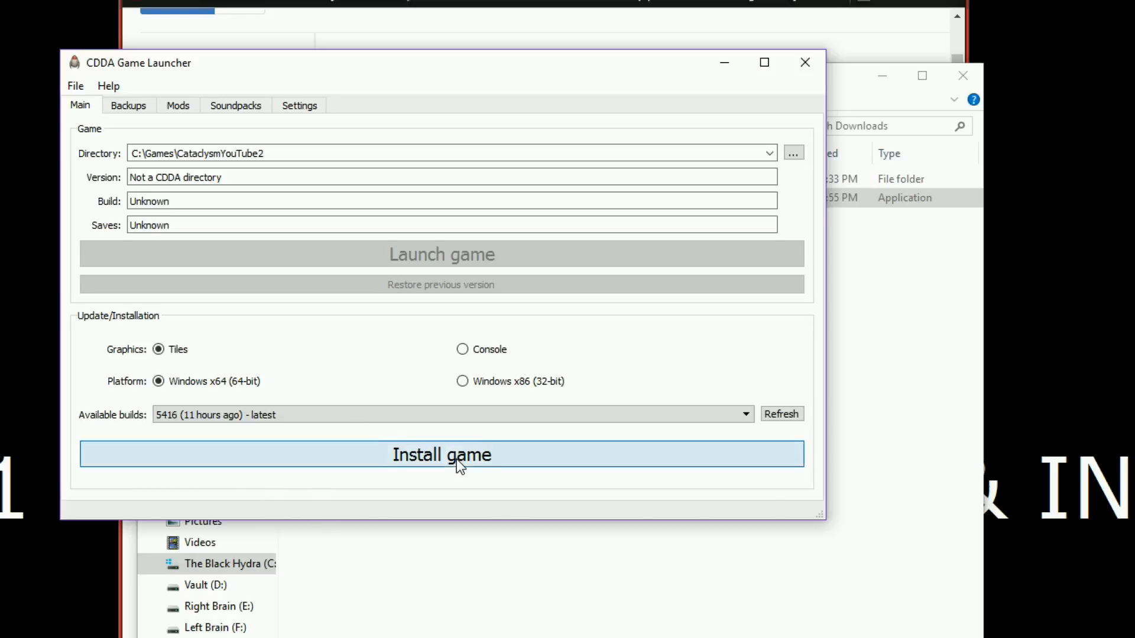
Start installing game build 5416 for 64-bit Windows with Tiles graphics
click(442, 455)
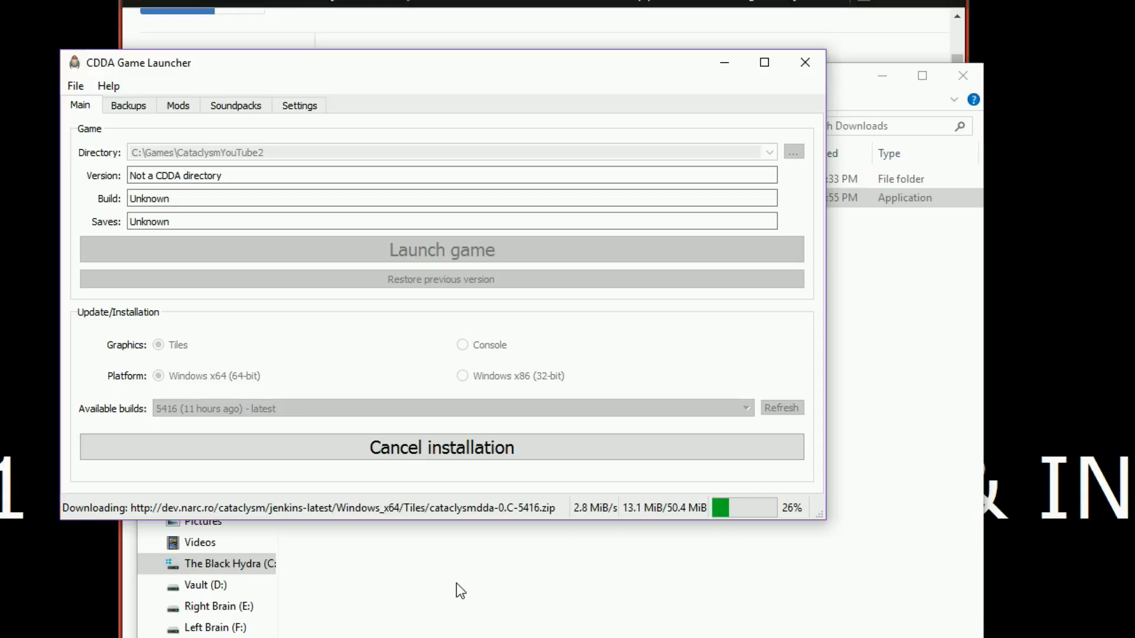
mouse_move(105, 422)
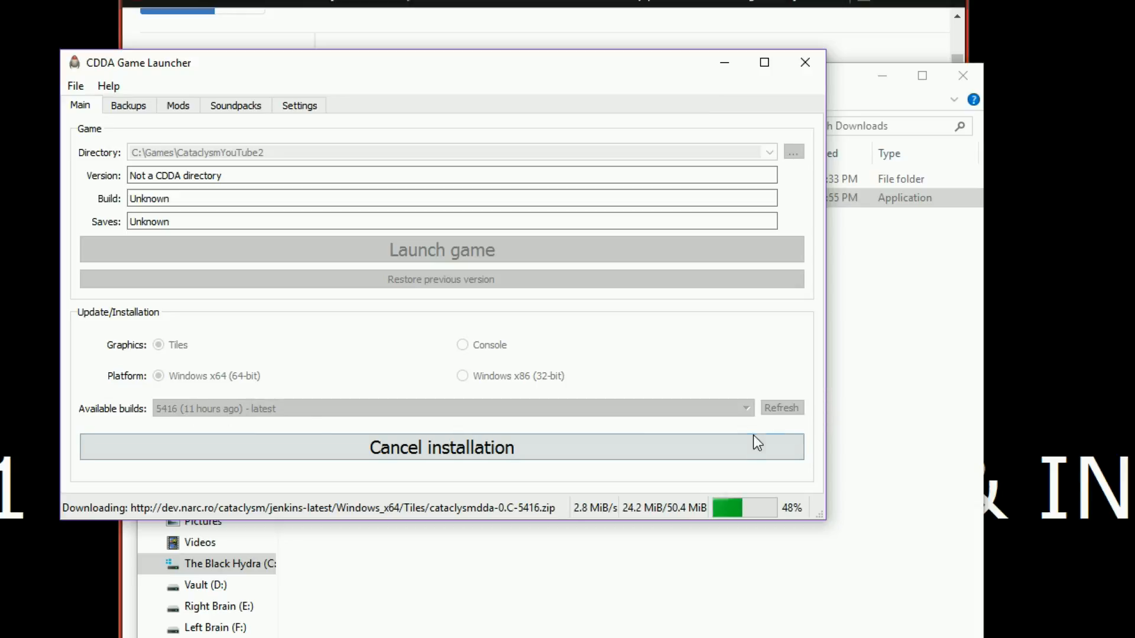
mouse_move(776, 500)
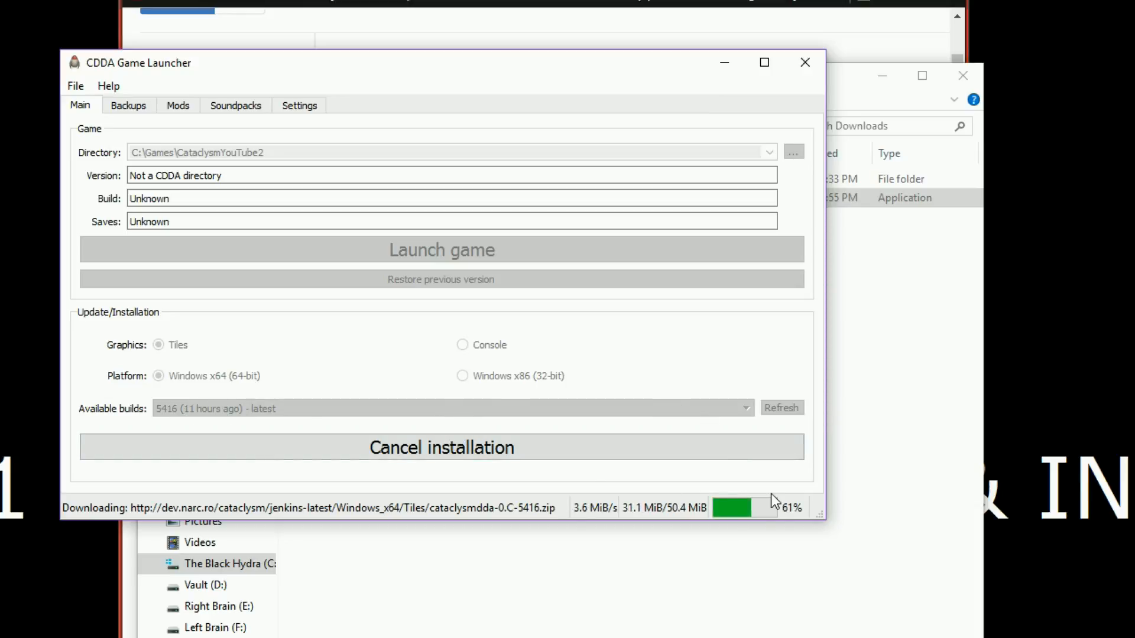
mouse_move(388, 296)
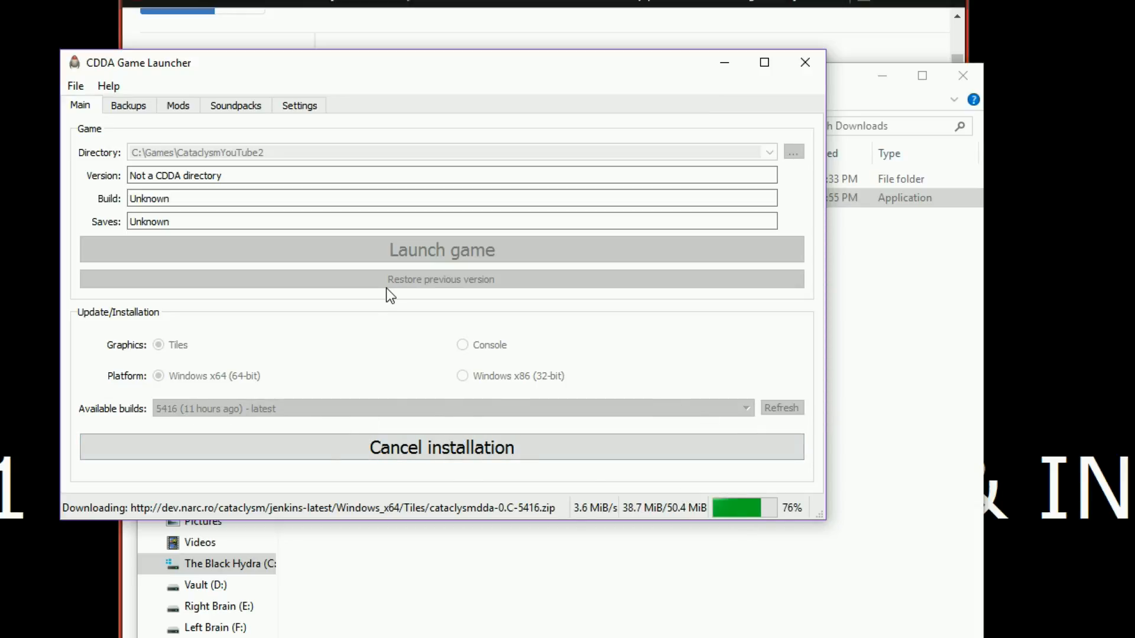
mouse_move(494, 294)
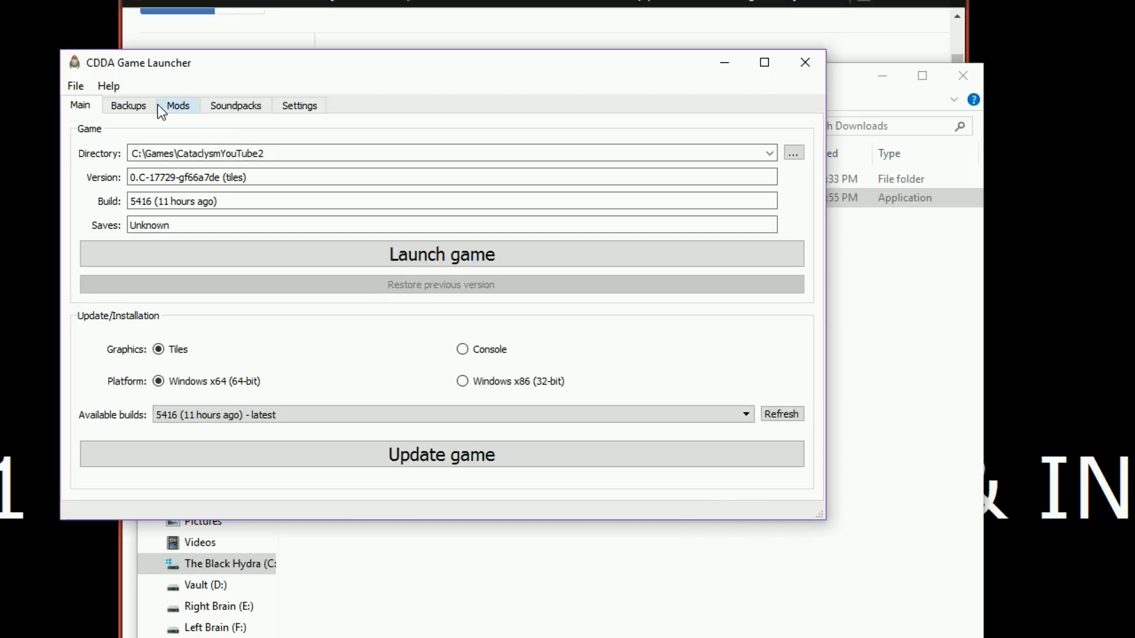
Install StatsThoughSkills IV from the Mods repository, then view the Cataclysm++ mod details
click(177, 106)
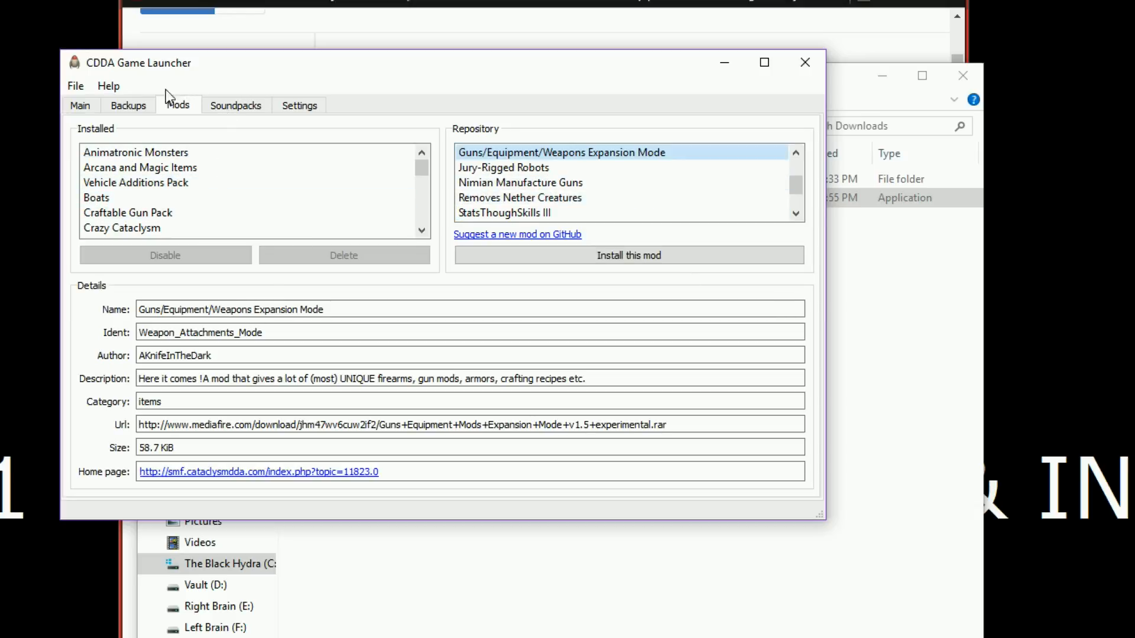
mouse_move(175, 123)
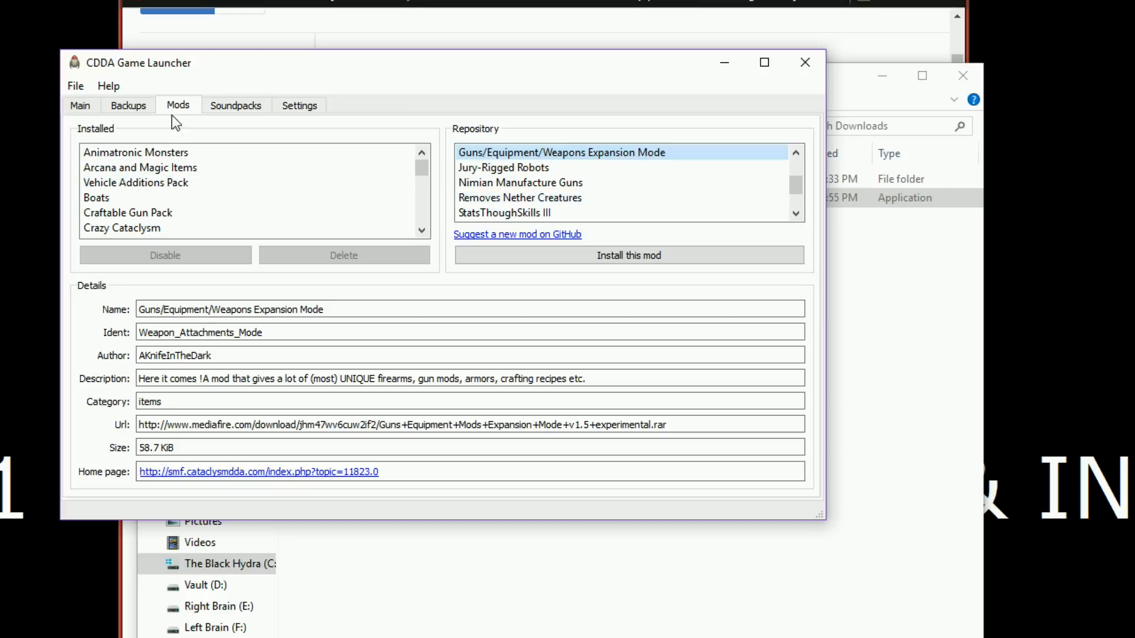
click(536, 183)
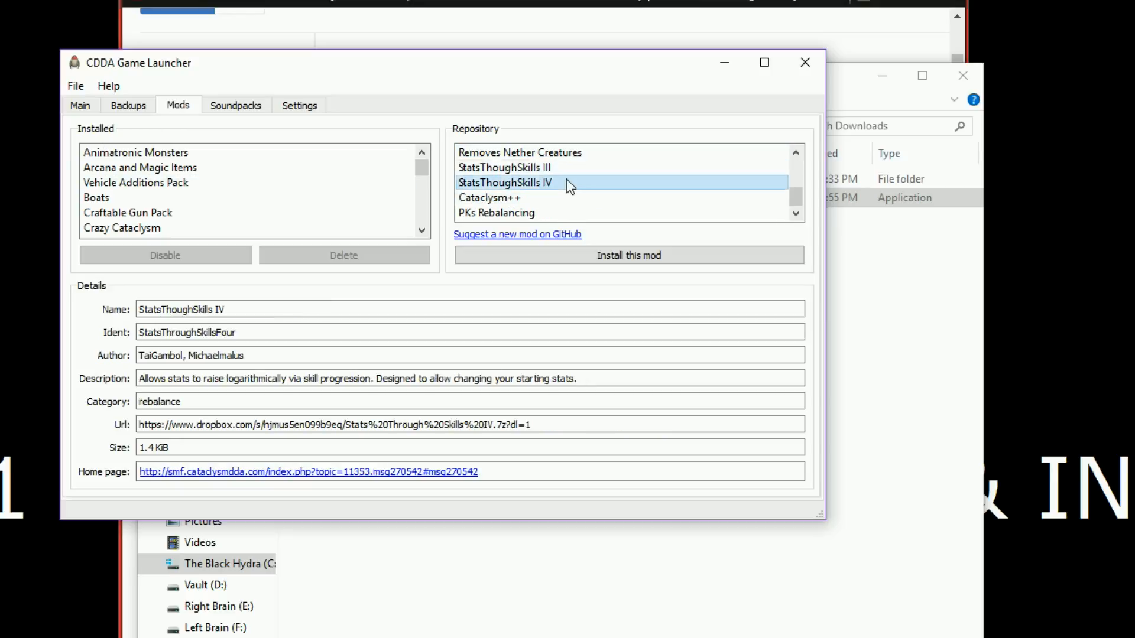
mouse_move(565, 265)
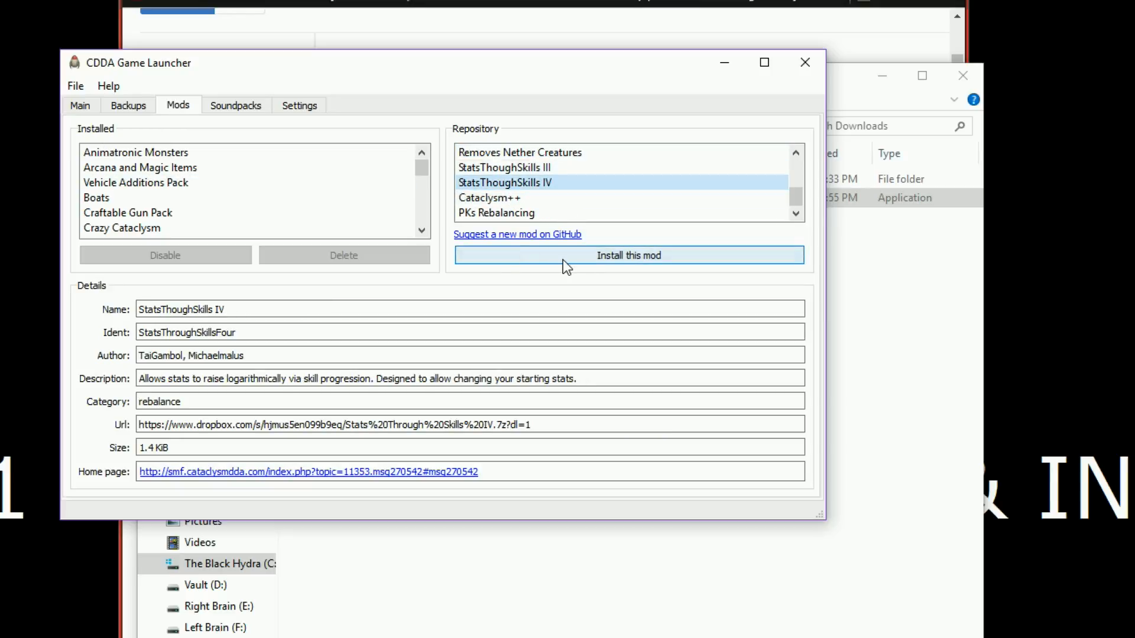
click(628, 255)
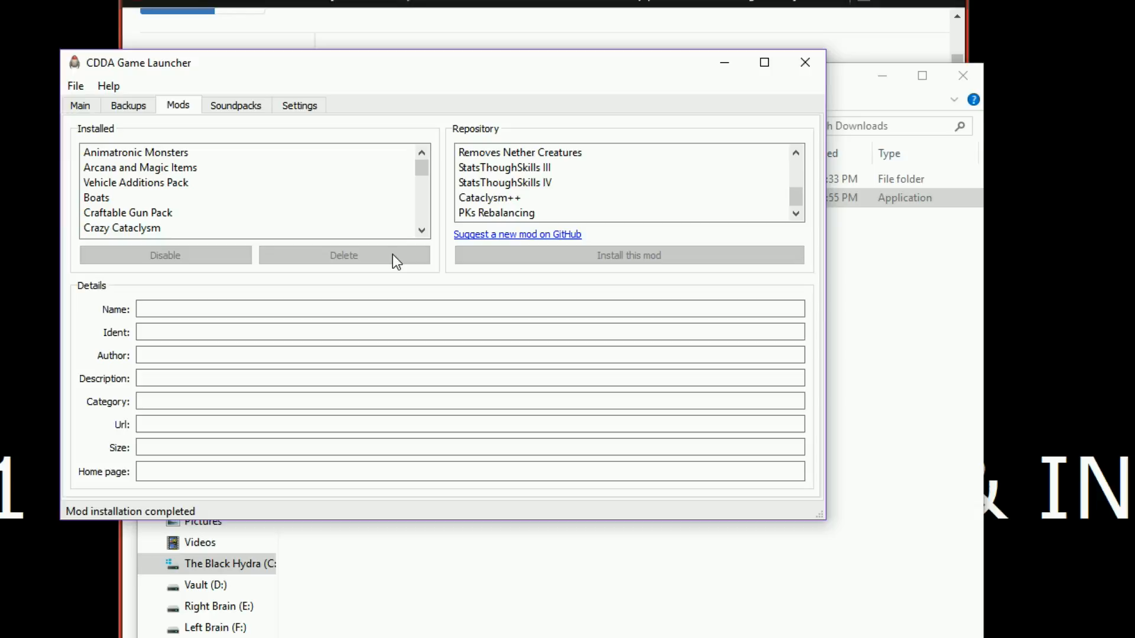
click(491, 198)
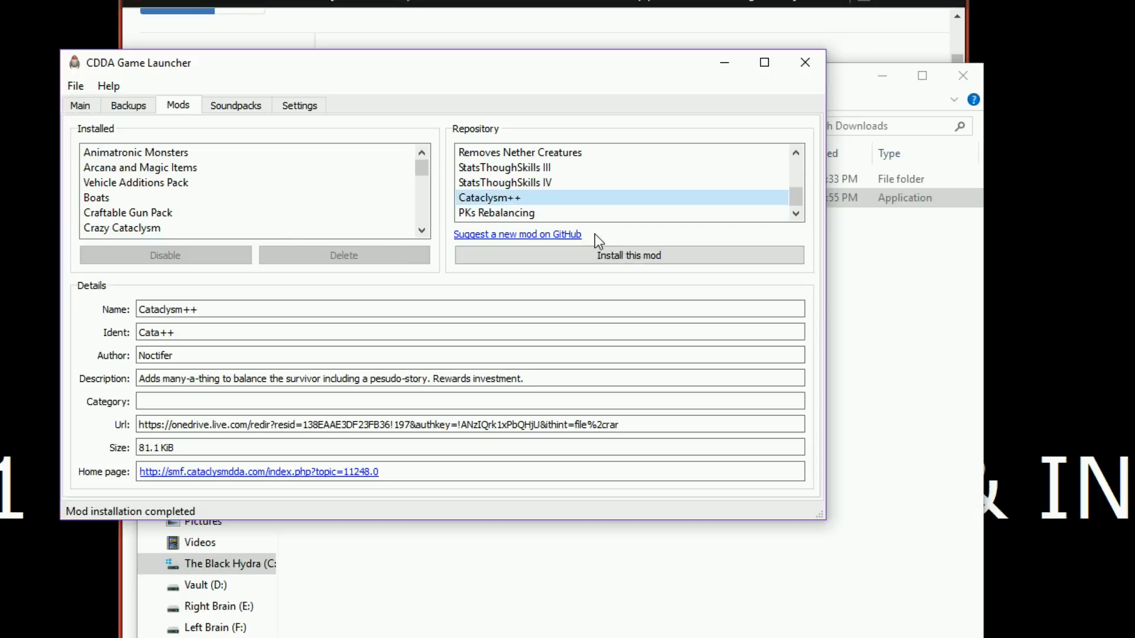
Start downloading the ChestHole soundpack from the Soundpacks tab
click(236, 105)
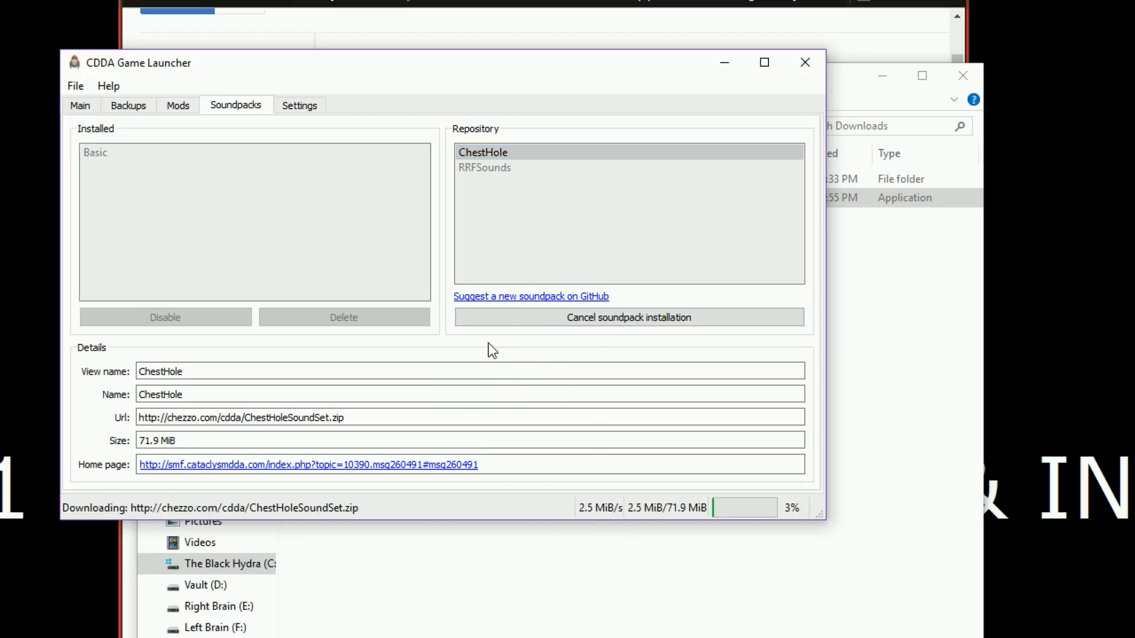
mouse_move(481, 367)
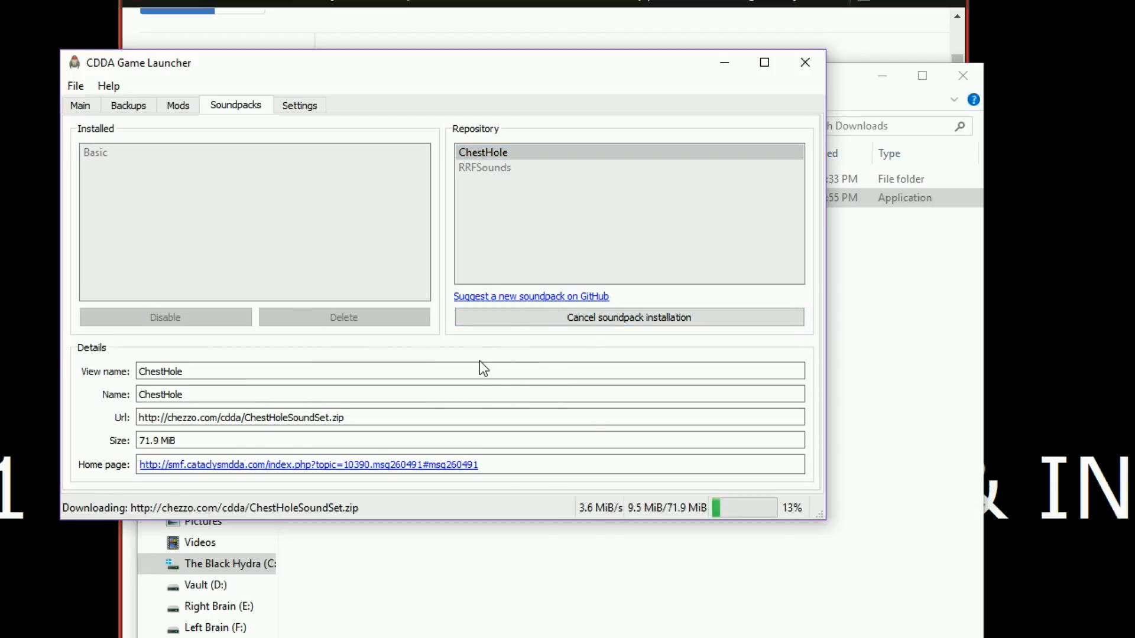
mouse_move(399, 348)
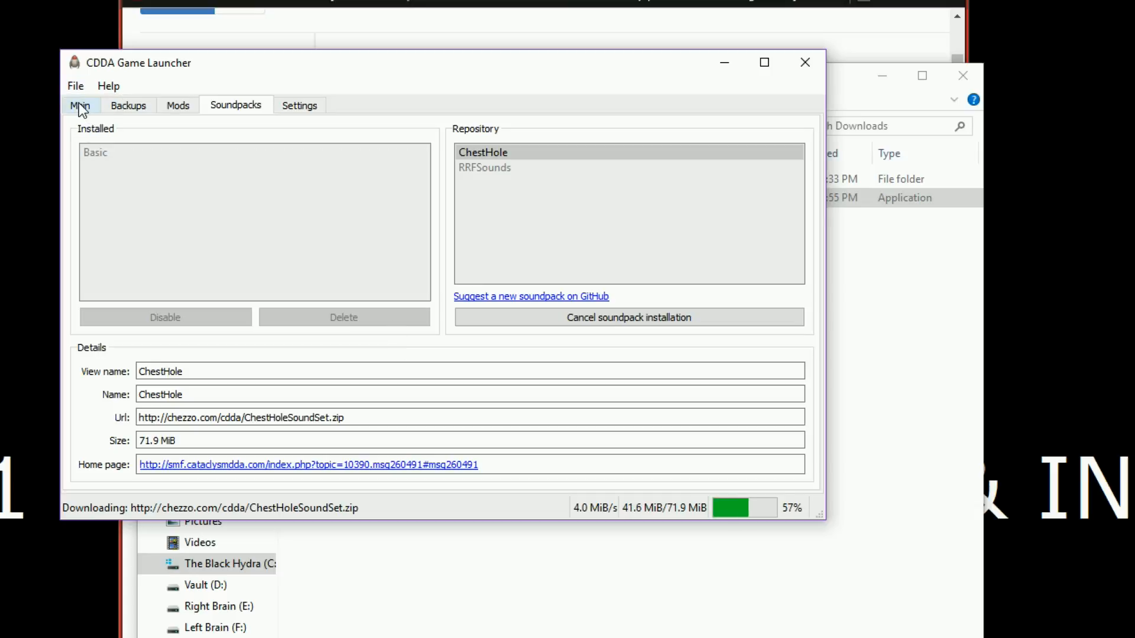
Request a game update from Main and dismiss the build 5416 'up to date' prompt
click(80, 105)
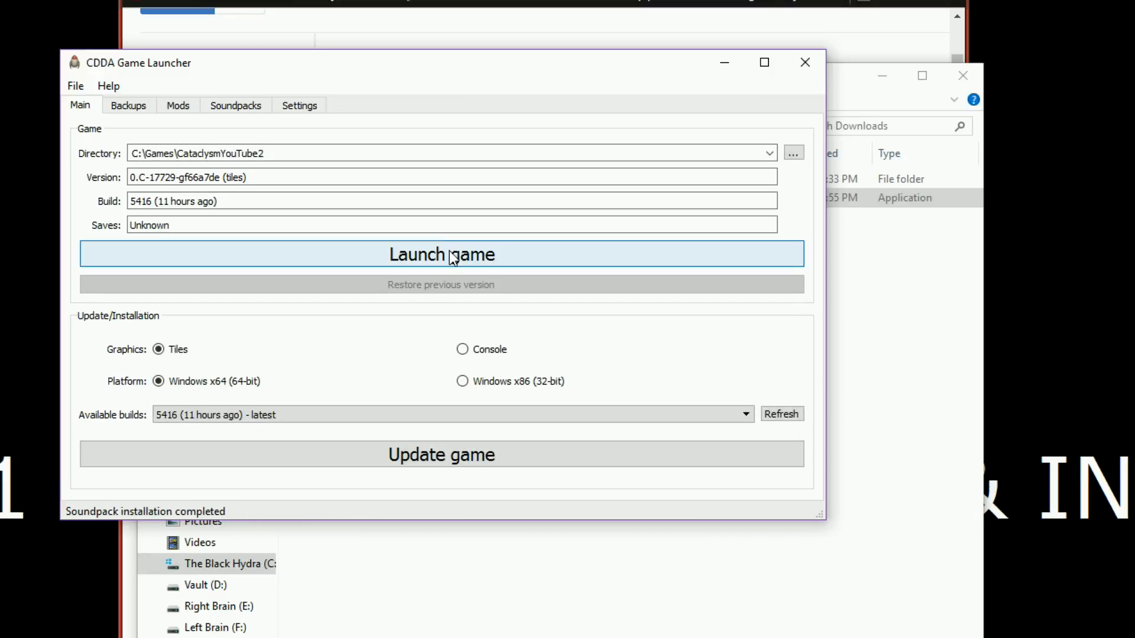
mouse_move(411, 244)
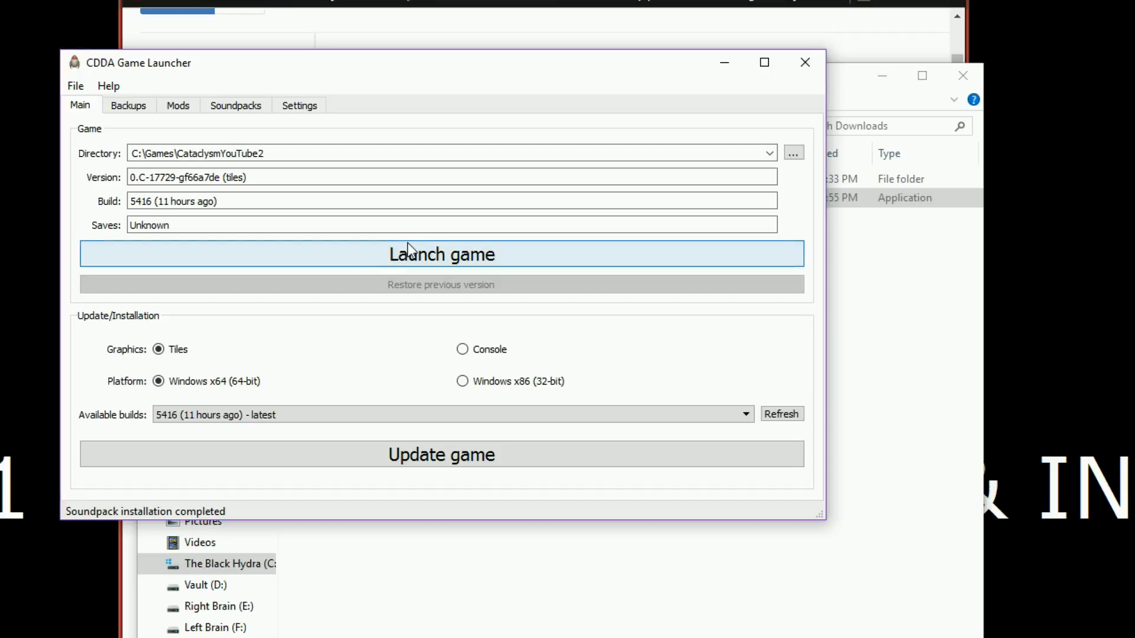
mouse_move(306, 434)
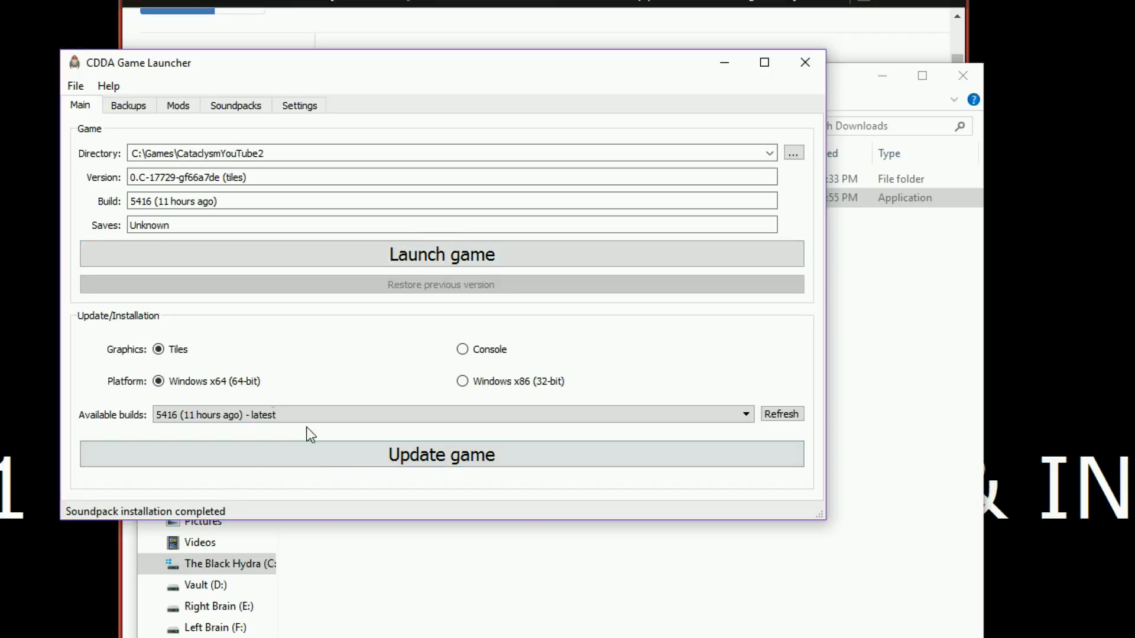
click(744, 414)
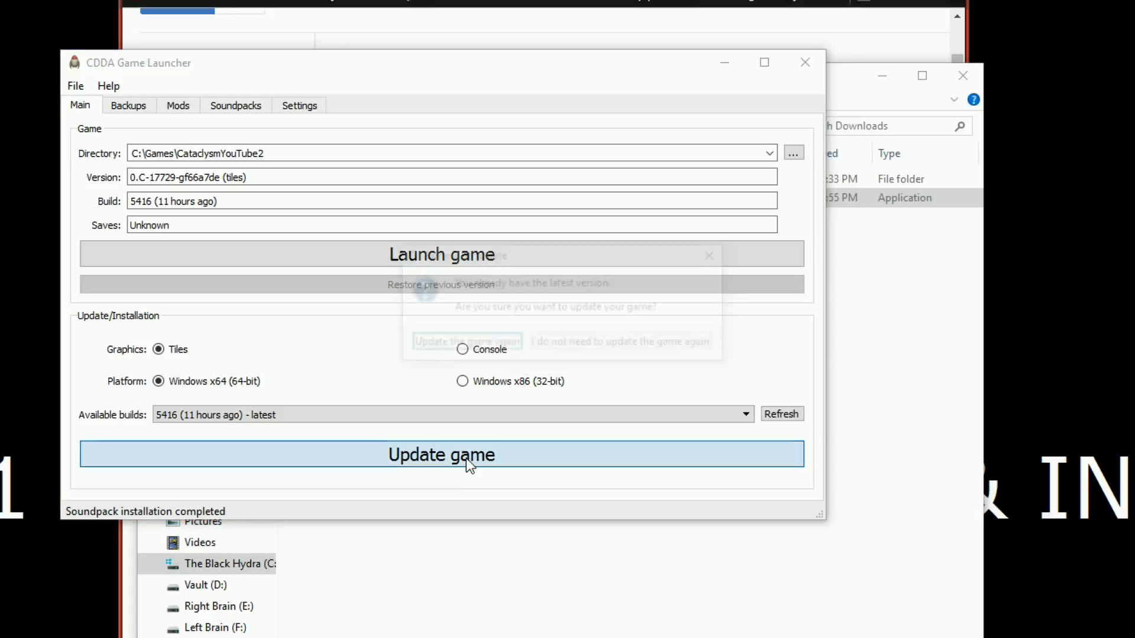
click(440, 455)
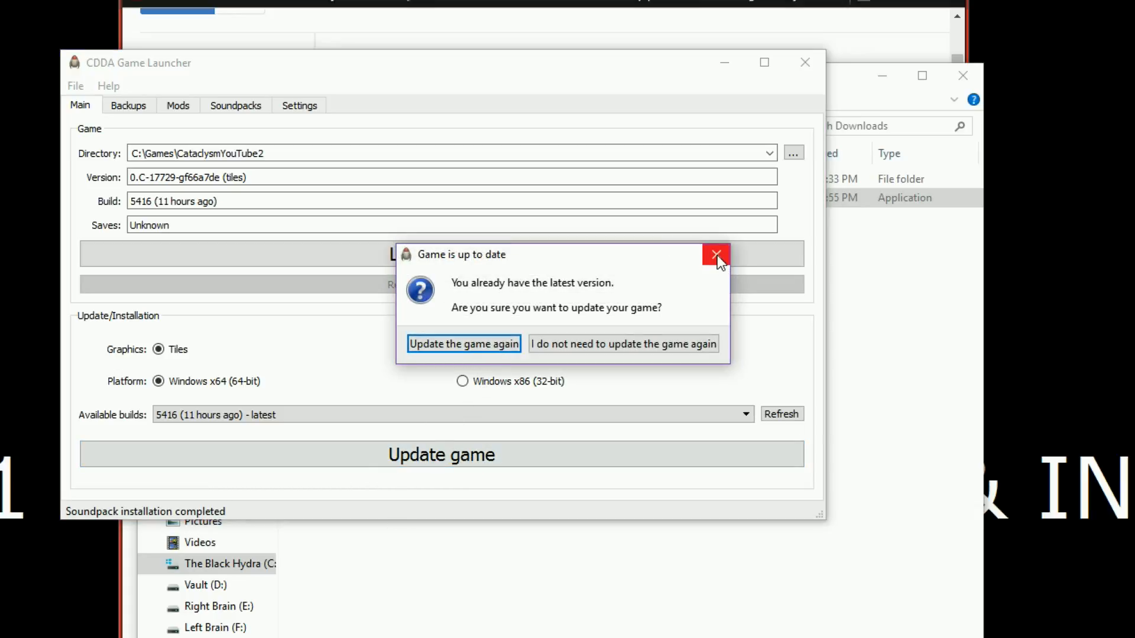
click(715, 254)
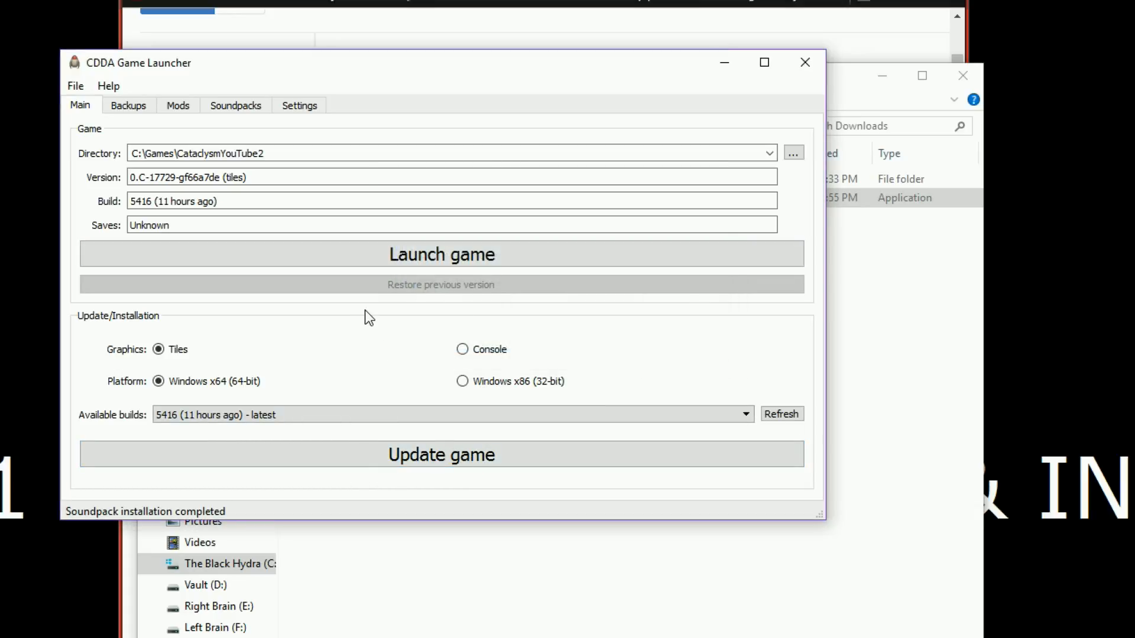
mouse_move(330, 337)
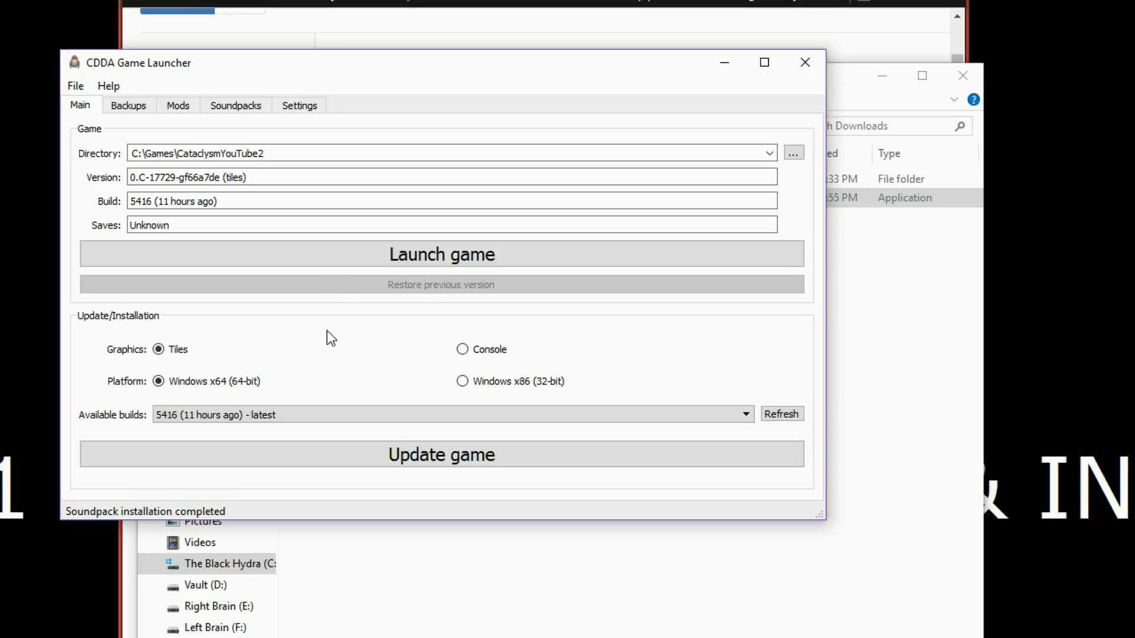
mouse_move(425, 258)
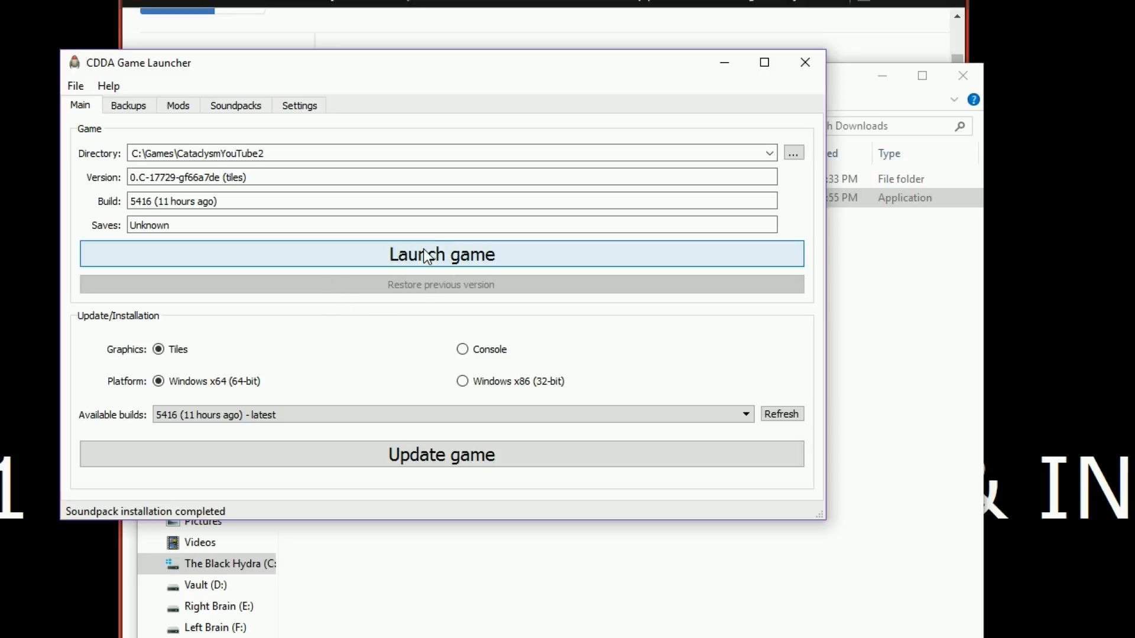
mouse_move(413, 269)
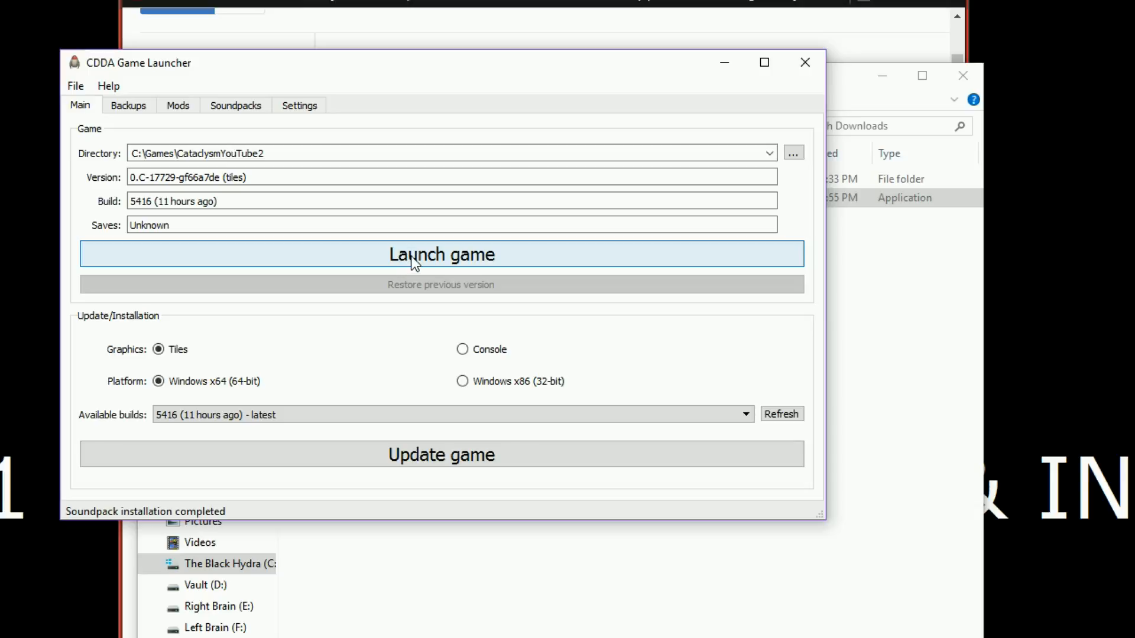
Launch Cataclysm: Dark Days Ahead 0.C-17729 to its main menu and drag its window leftward
click(415, 255)
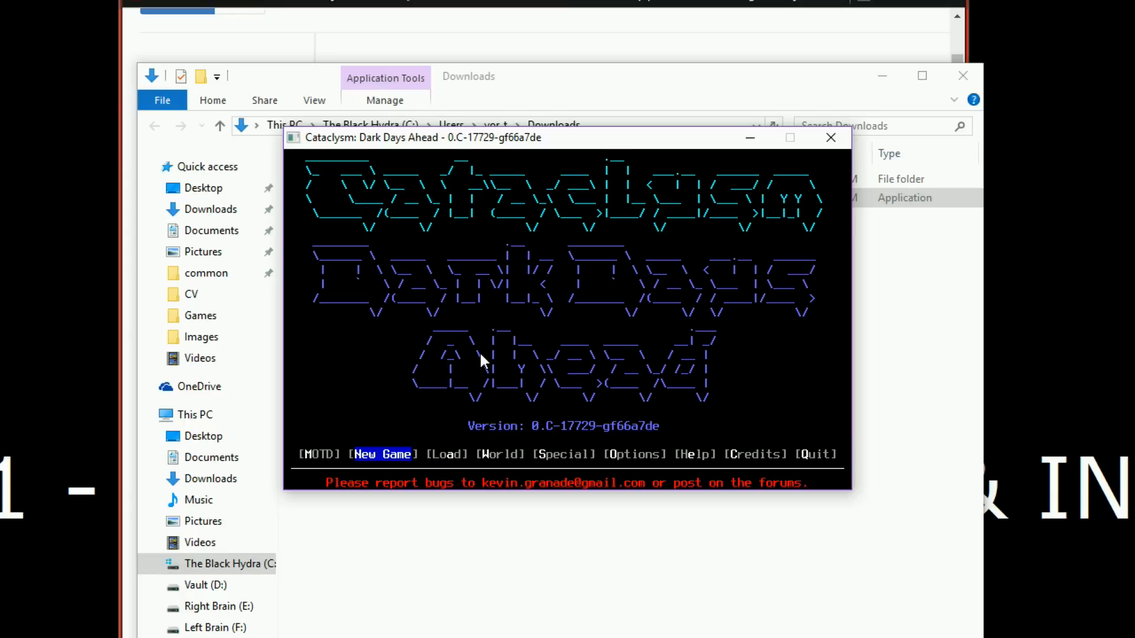
mouse_move(593, 152)
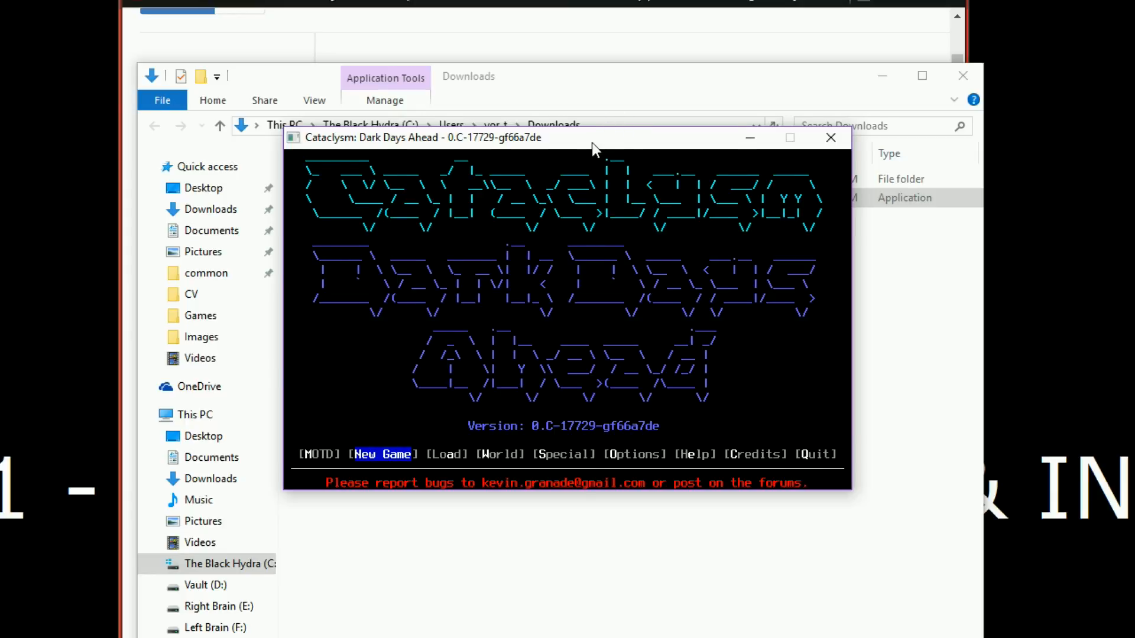
drag(593, 137, 514, 162)
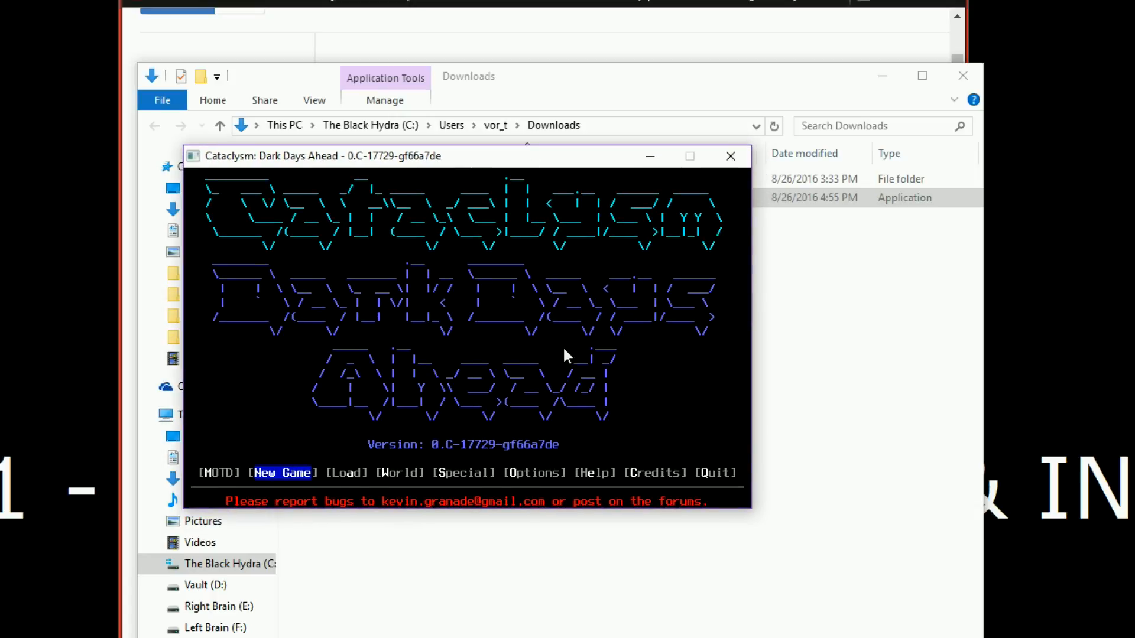
mouse_move(511, 325)
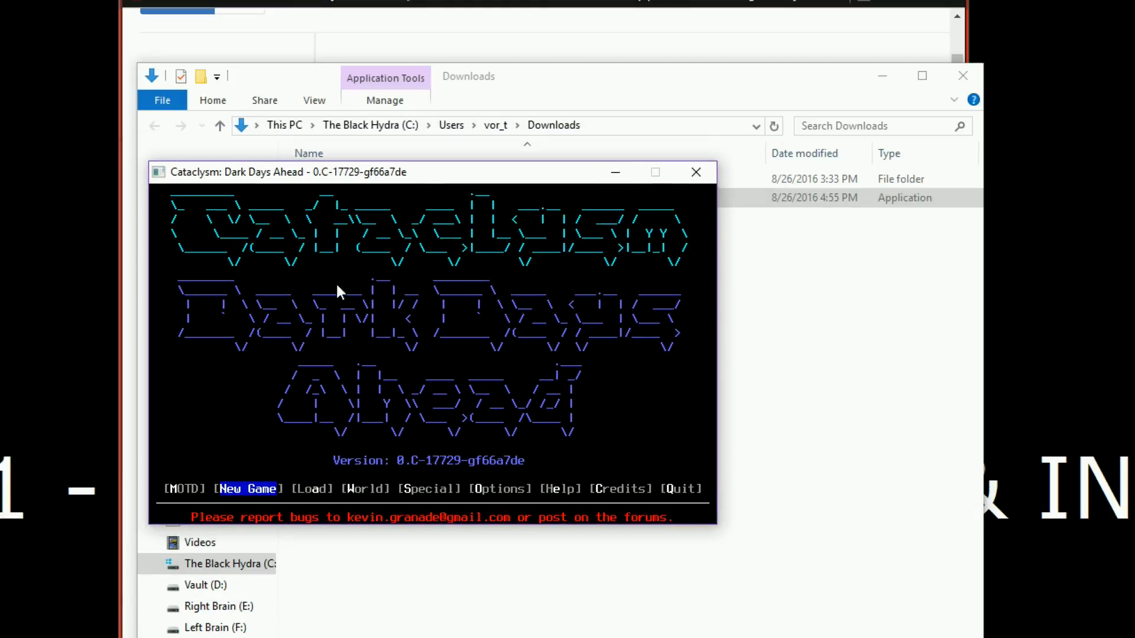
mouse_move(431, 349)
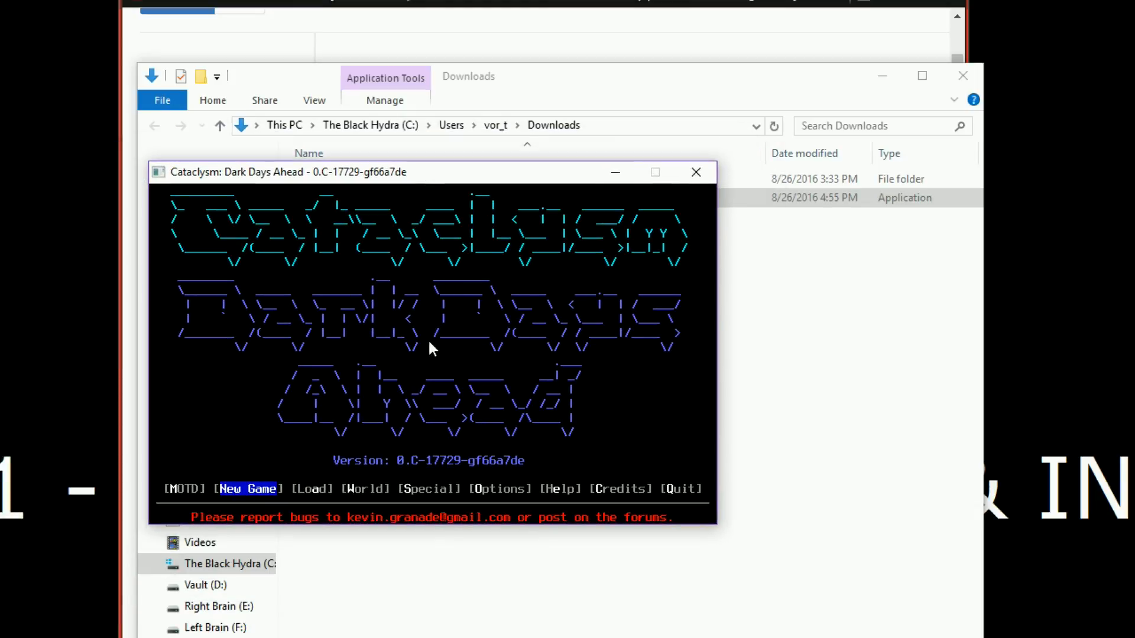